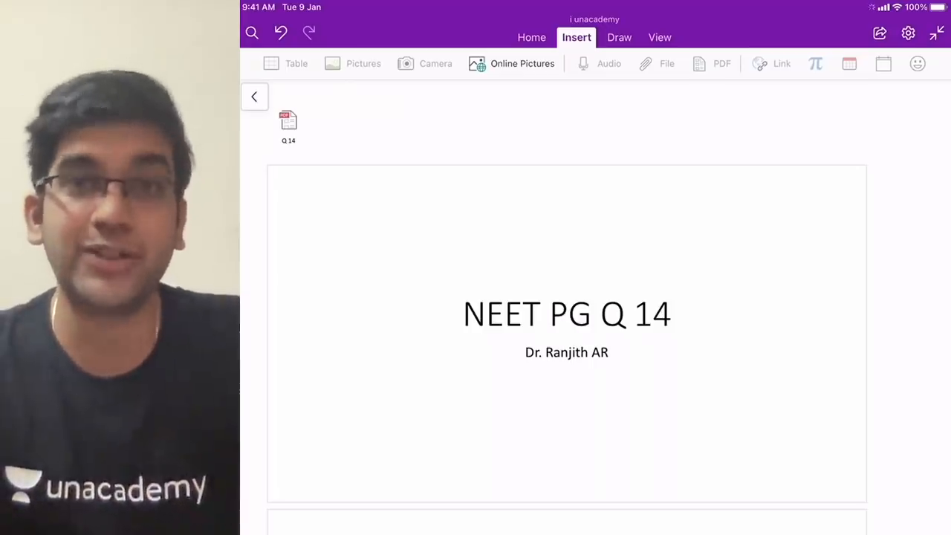
# - Scroll from the Q14 title to the question and switch to pen to underline key phrases
pyautogui.scroll(-3)
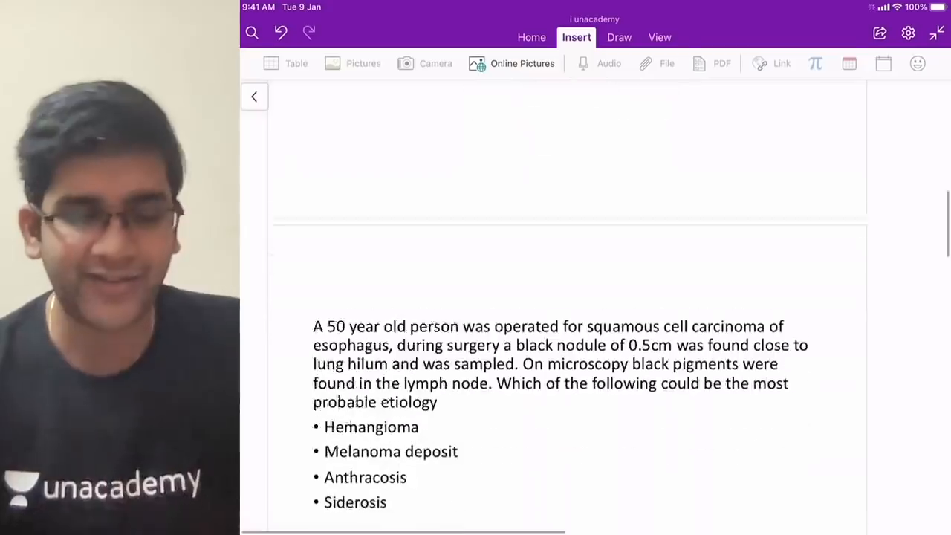
pyautogui.scroll(3)
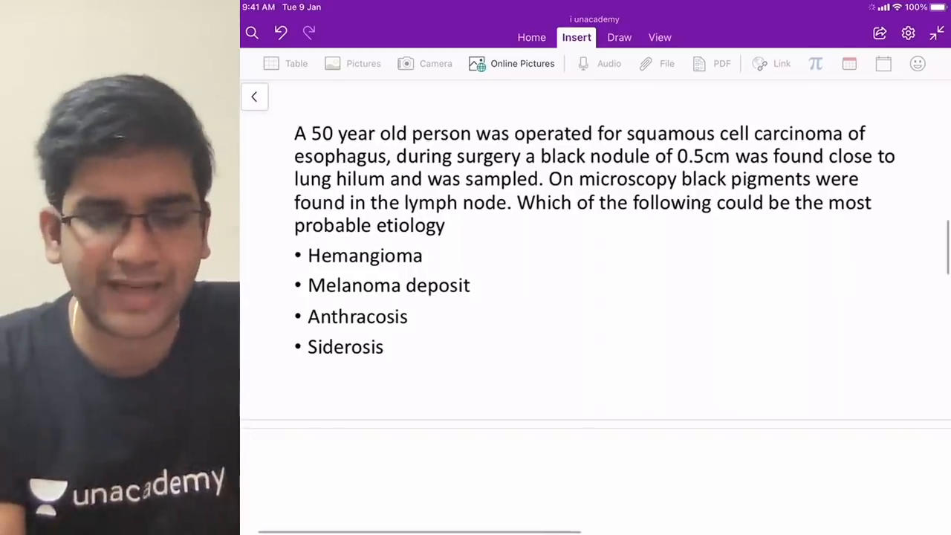
pyautogui.click(618, 37)
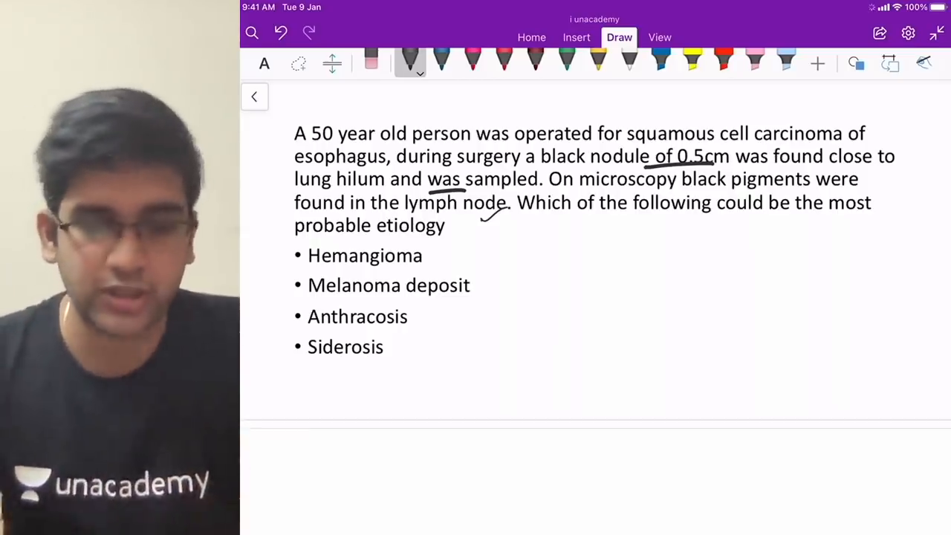
# - Highlight 'black pigments' in yellow, tick Anthracosis and start the BLACK → Lung → Coal note
pyautogui.click(690, 61)
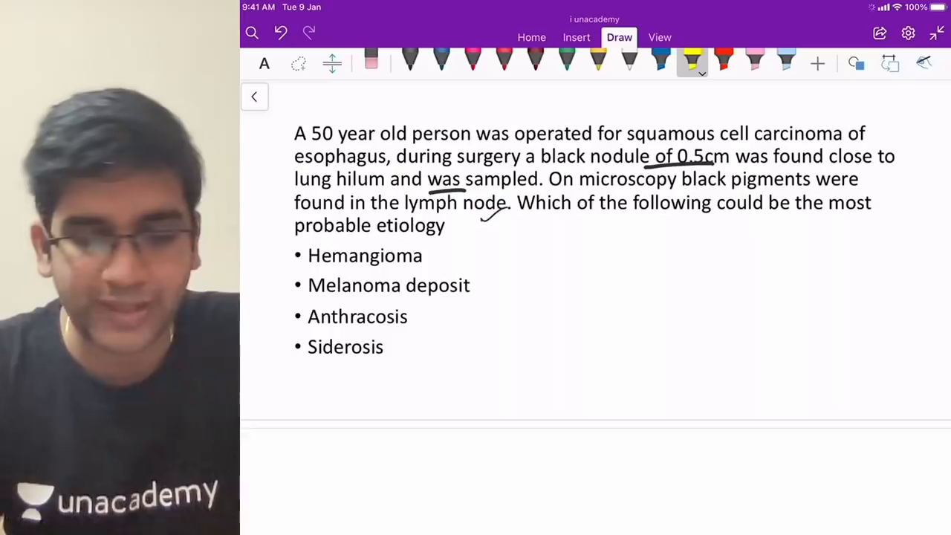
pyautogui.moveTo(681, 178); pyautogui.dragTo(809, 178)
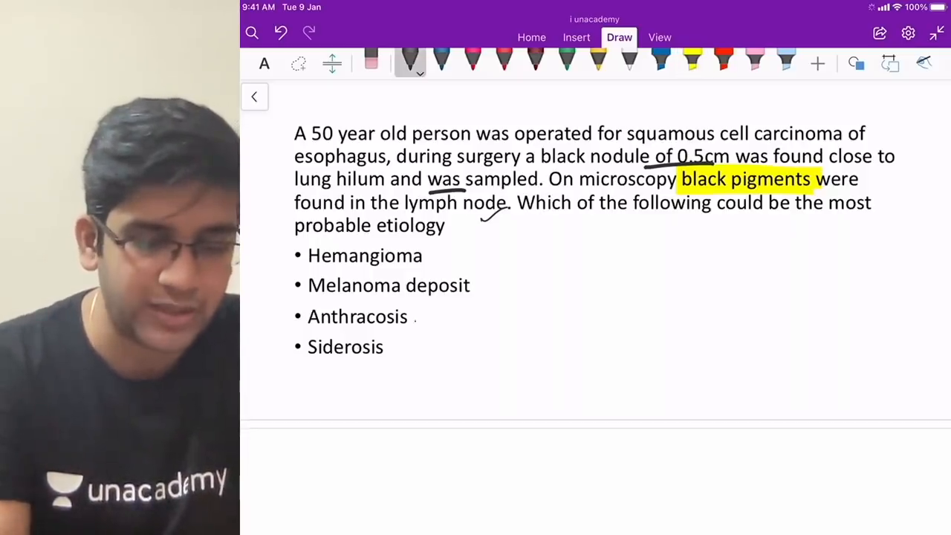
pyautogui.moveTo(416, 324); pyautogui.dragTo(434, 308)
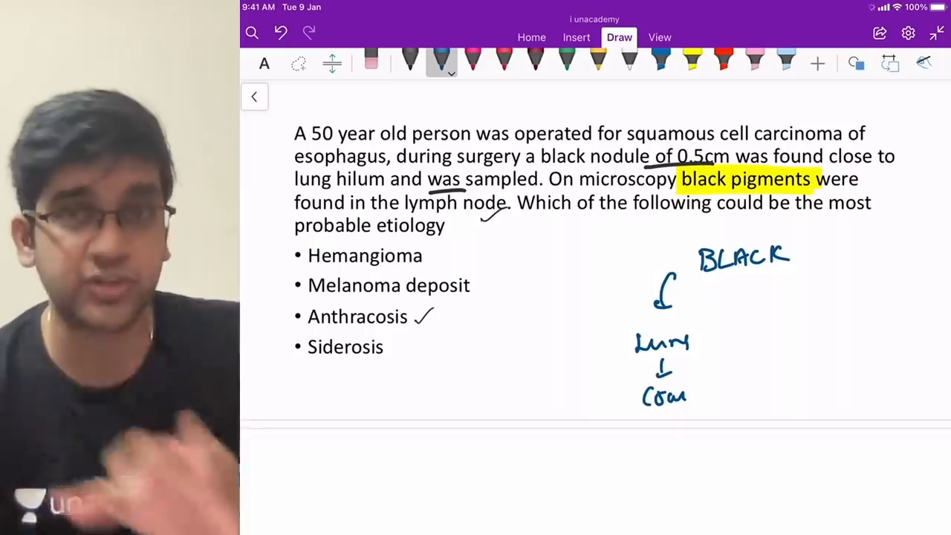
# - Branch the BLACK note with an arrow to Liver and write Dubin Johnson beneath it
pyautogui.moveTo(805, 268); pyautogui.dragTo(795, 297)
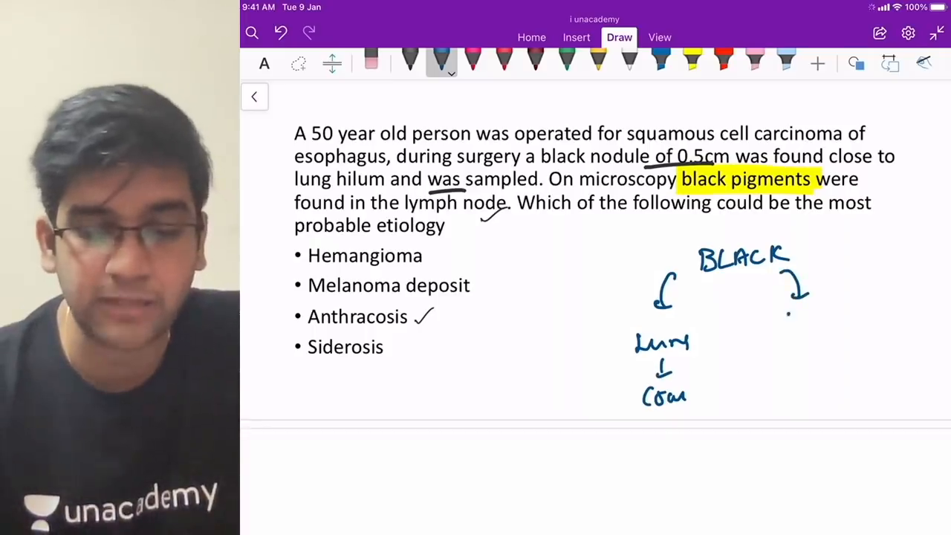
pyautogui.write('Liver')
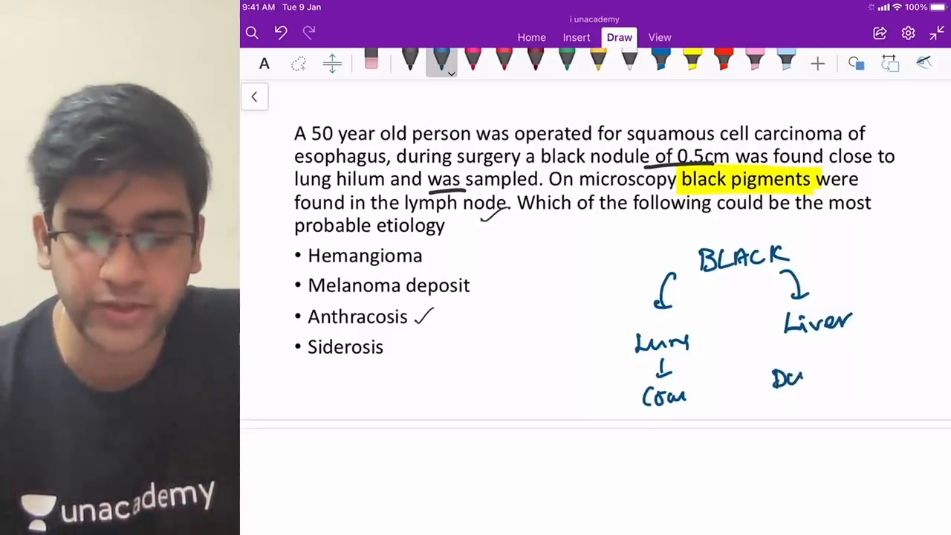
pyautogui.moveTo(776, 379); pyautogui.dragTo(880, 349)
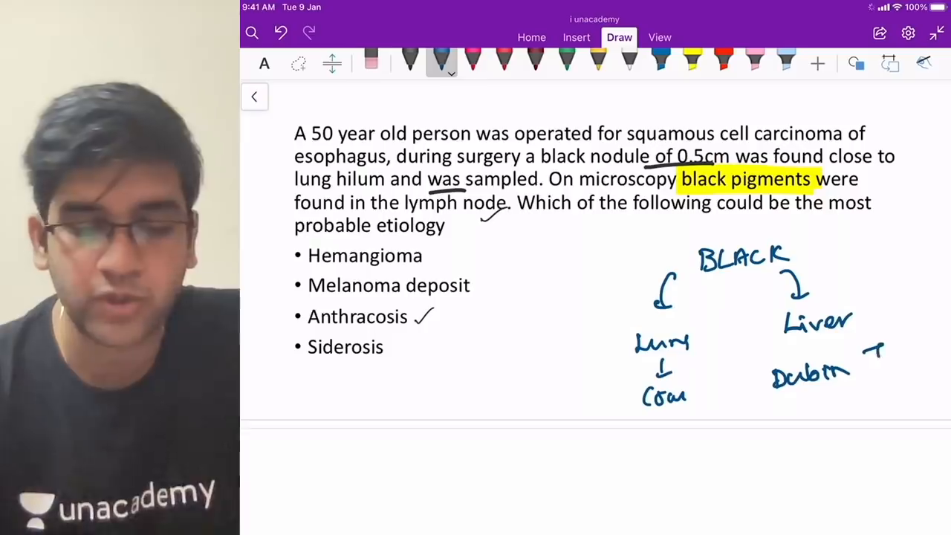
pyautogui.moveTo(862, 356); pyautogui.dragTo(928, 364)
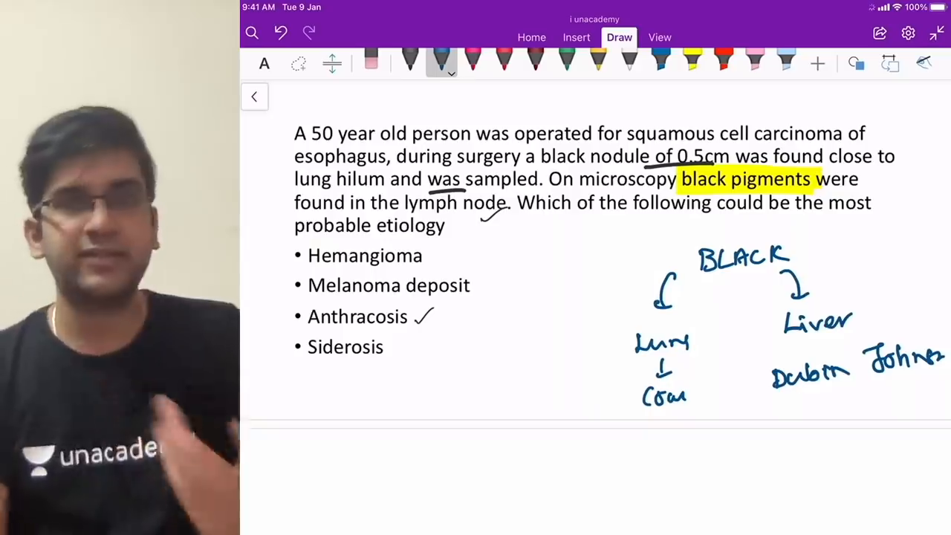
# - Circle Anthracosis as the answer and scroll down to a blank page
pyautogui.moveTo(285, 327); pyautogui.dragTo(416, 327)
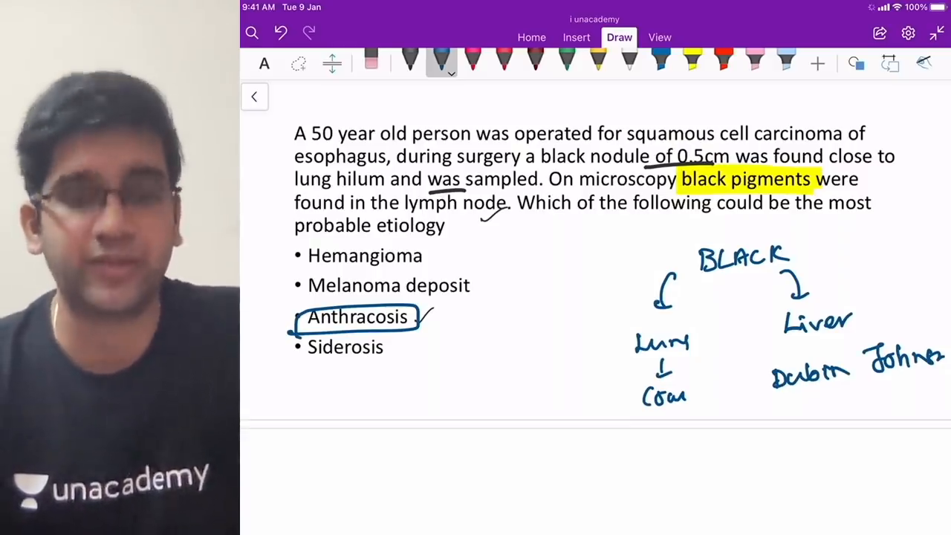
pyautogui.scroll(-3)
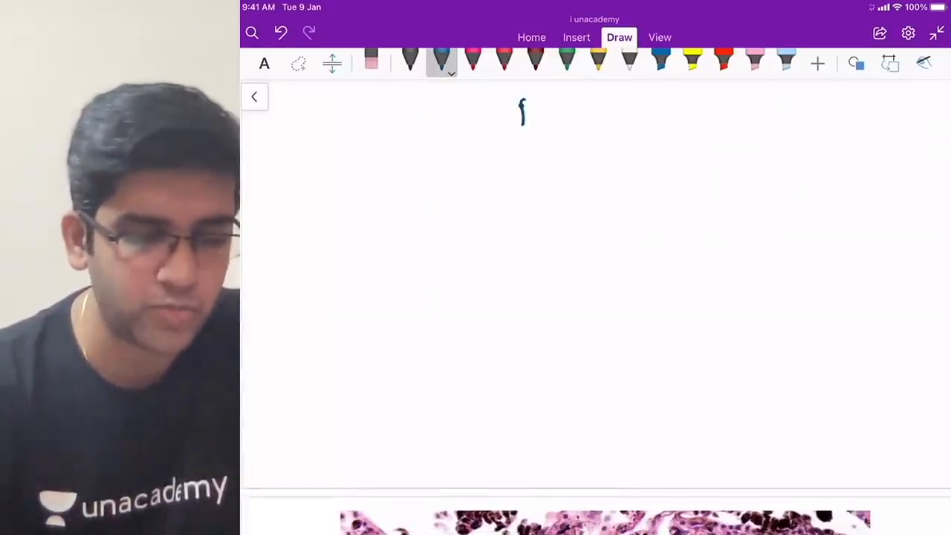
# - Handwrite the underlined headings 'Pneumo' and 'Danger Particle' on the blank page
pyautogui.moveTo(520, 116); pyautogui.dragTo(580, 116)
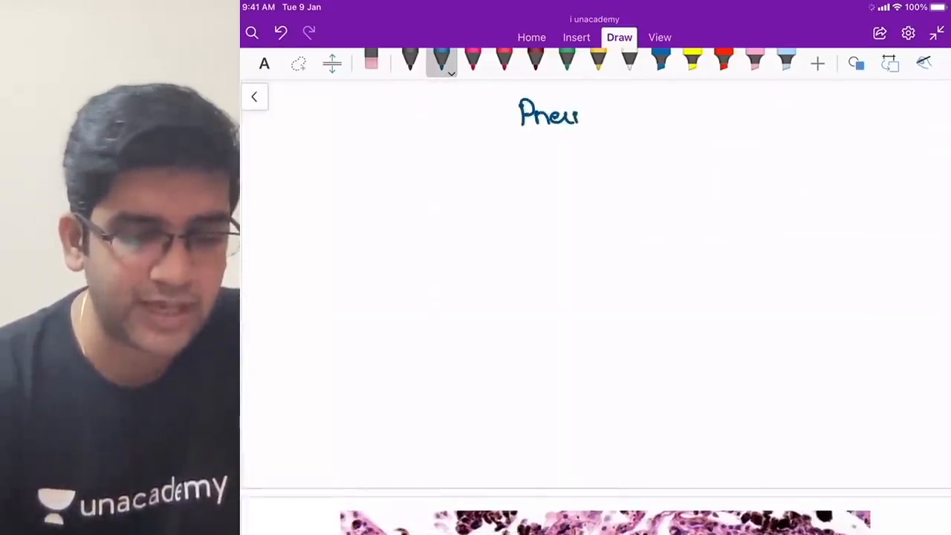
pyautogui.moveTo(580, 116); pyautogui.dragTo(617, 115)
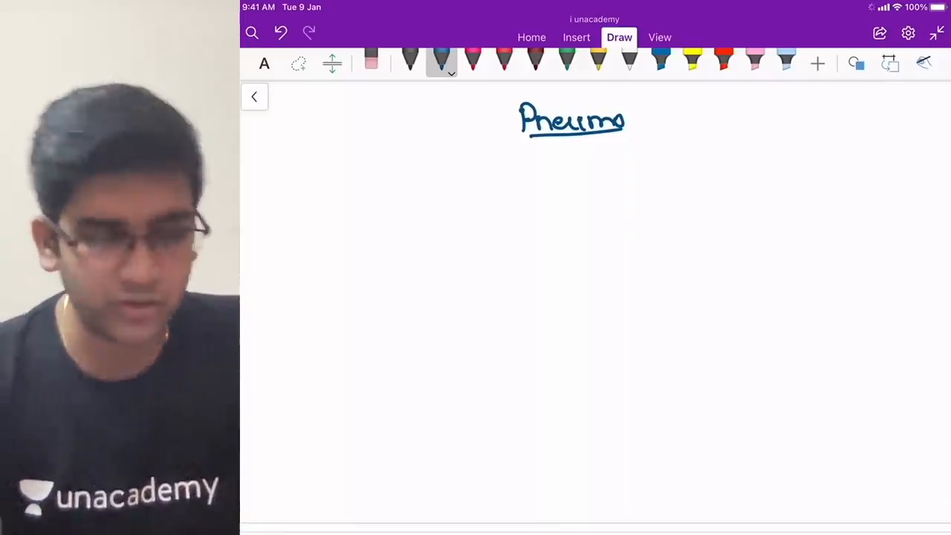
pyautogui.moveTo(289, 186); pyautogui.dragTo(330, 193)
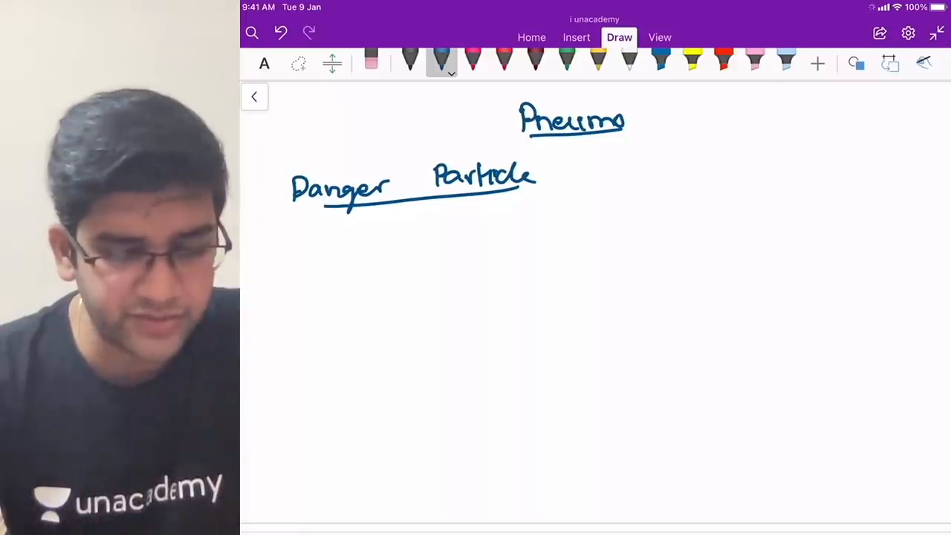
# - Note particle sizes <1 µm, 1–5 µm, >5 µm with cilia–cough for large particles
pyautogui.moveTo(398, 264); pyautogui.dragTo(487, 253)
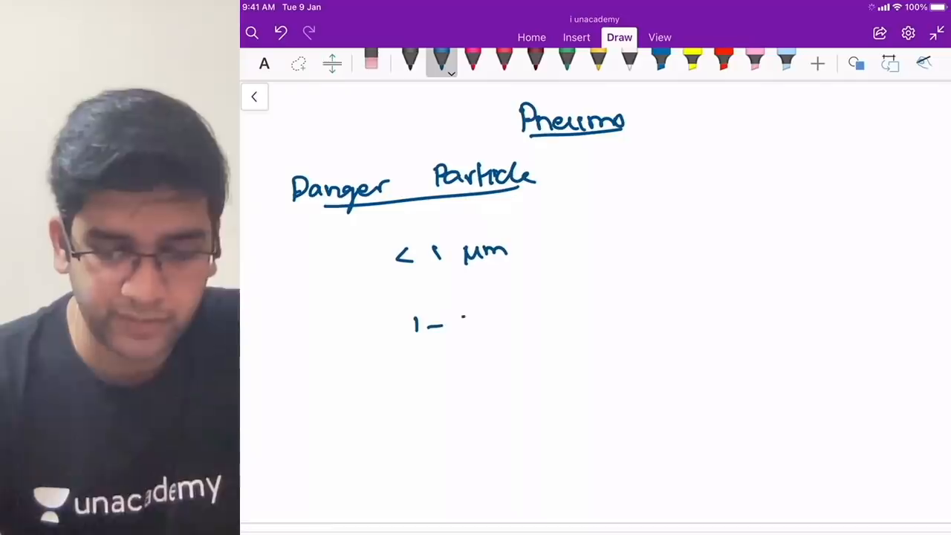
pyautogui.moveTo(461, 324); pyautogui.dragTo(534, 319)
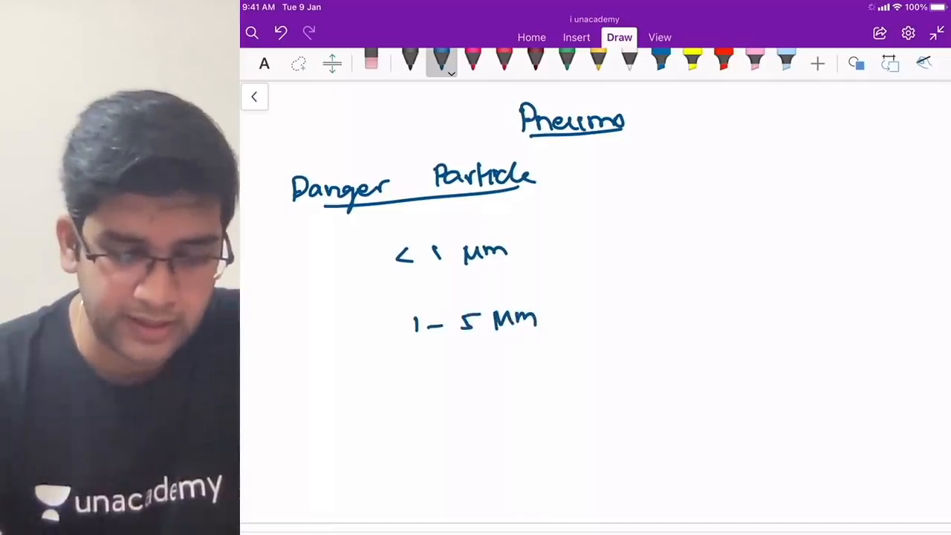
pyautogui.moveTo(427, 398); pyautogui.dragTo(498, 398)
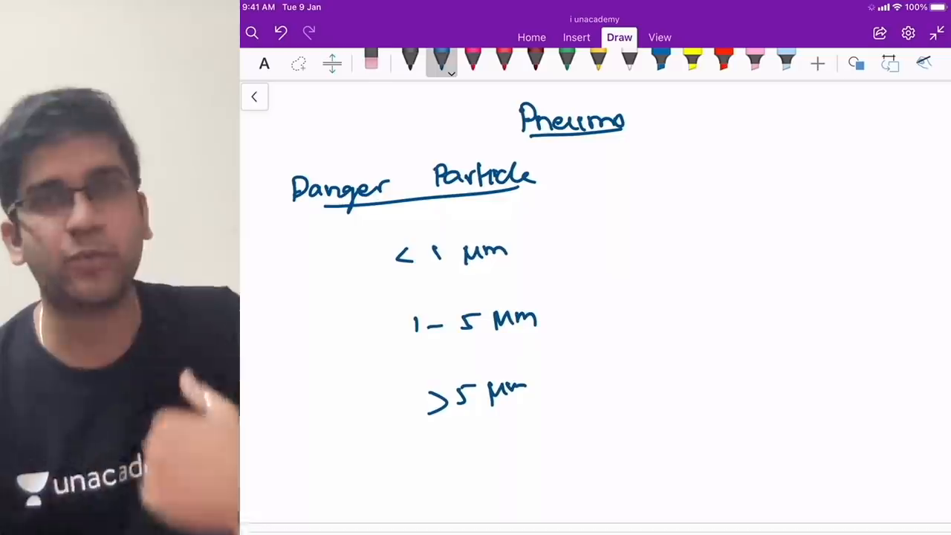
pyautogui.moveTo(602, 393); pyautogui.dragTo(632, 393)
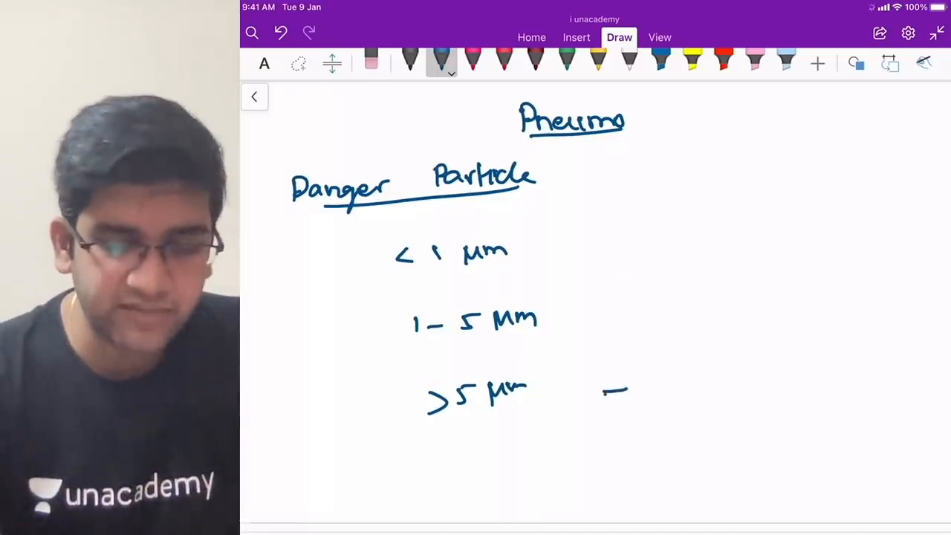
pyautogui.moveTo(601, 389); pyautogui.dragTo(713, 384)
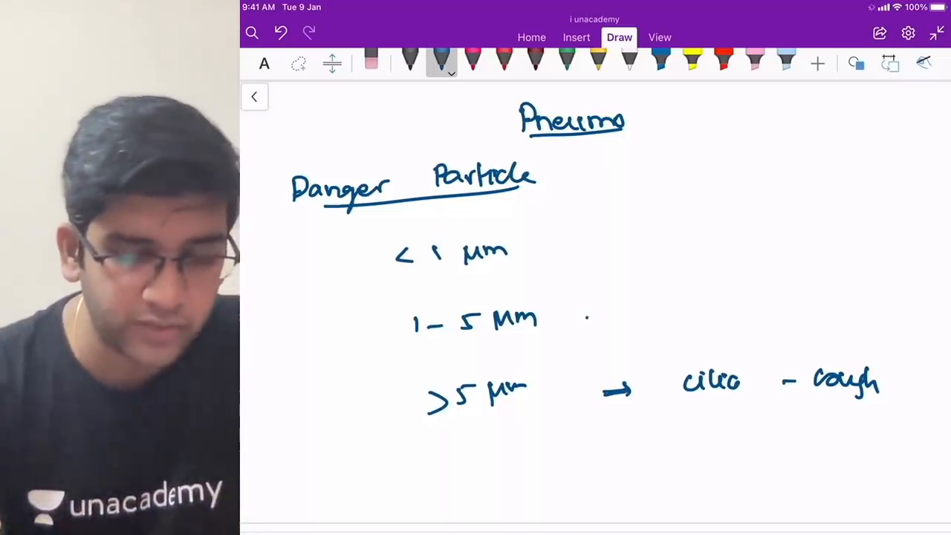
# - Mark Alveoli as the 1–5 µm site and write '- Coal.' and the next term beside it
pyautogui.moveTo(582, 315); pyautogui.dragTo(627, 315)
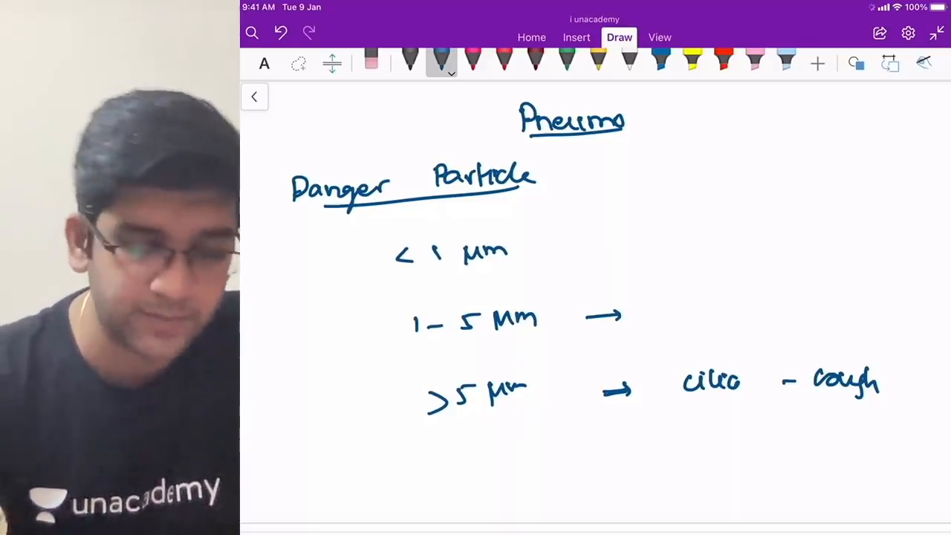
pyautogui.moveTo(564, 245); pyautogui.dragTo(612, 245)
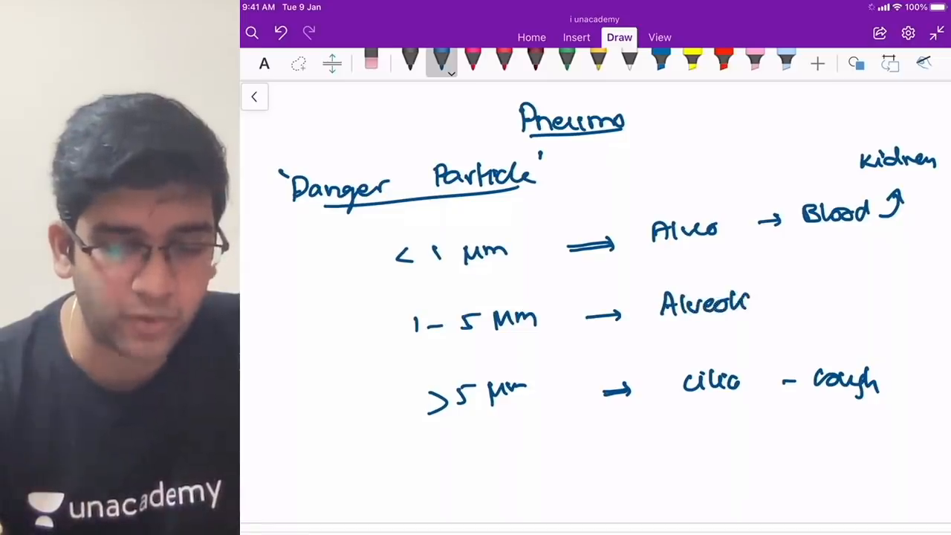
pyautogui.moveTo(662, 326); pyautogui.dragTo(746, 327)
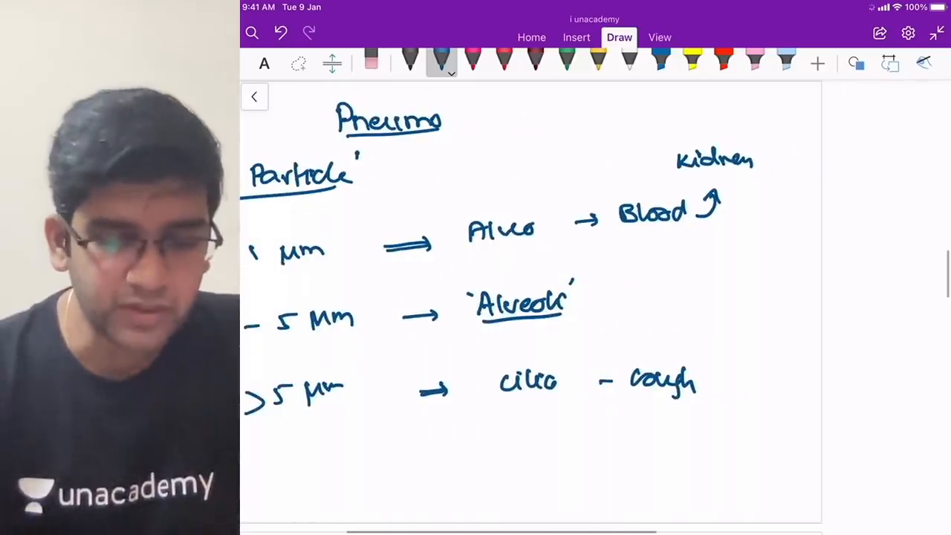
pyautogui.moveTo(624, 297); pyautogui.dragTo(735, 290)
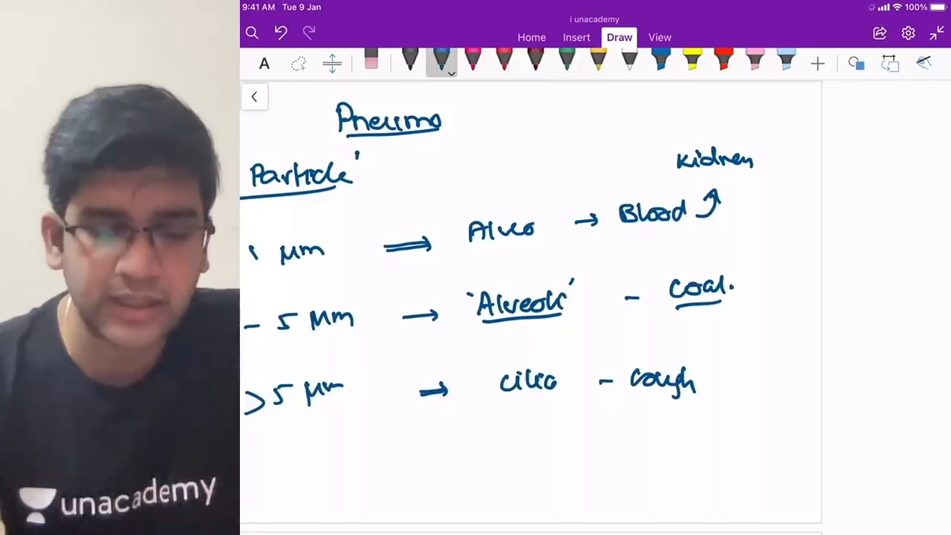
pyautogui.moveTo(799, 267); pyautogui.dragTo(854, 268)
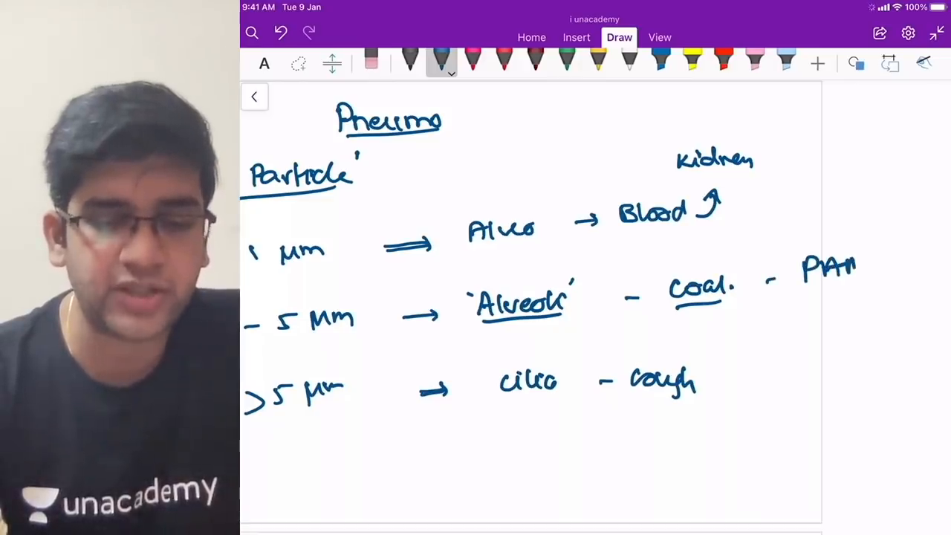
# - Extend the coal chain with an arrow to 'activated' and a granuloma note below it
pyautogui.scroll(-3)
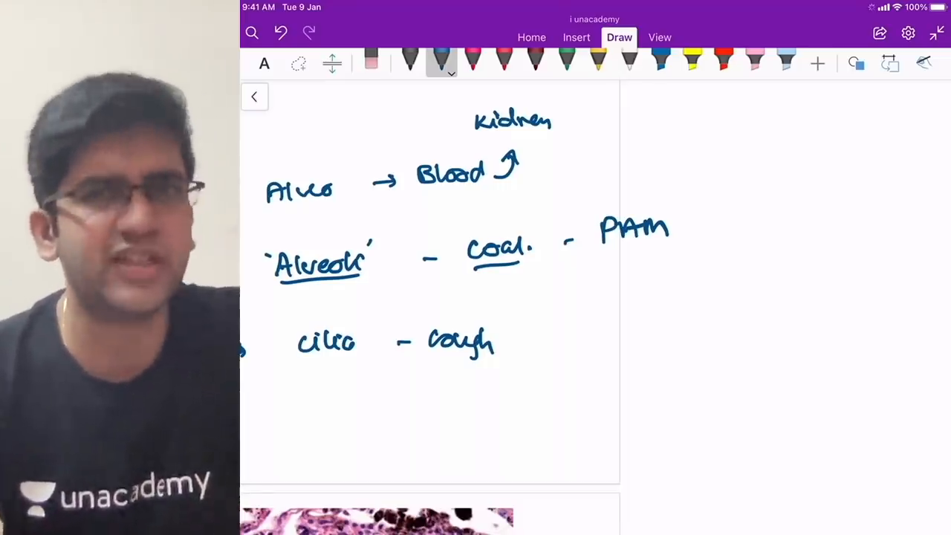
pyautogui.moveTo(683, 223); pyautogui.dragTo(725, 220)
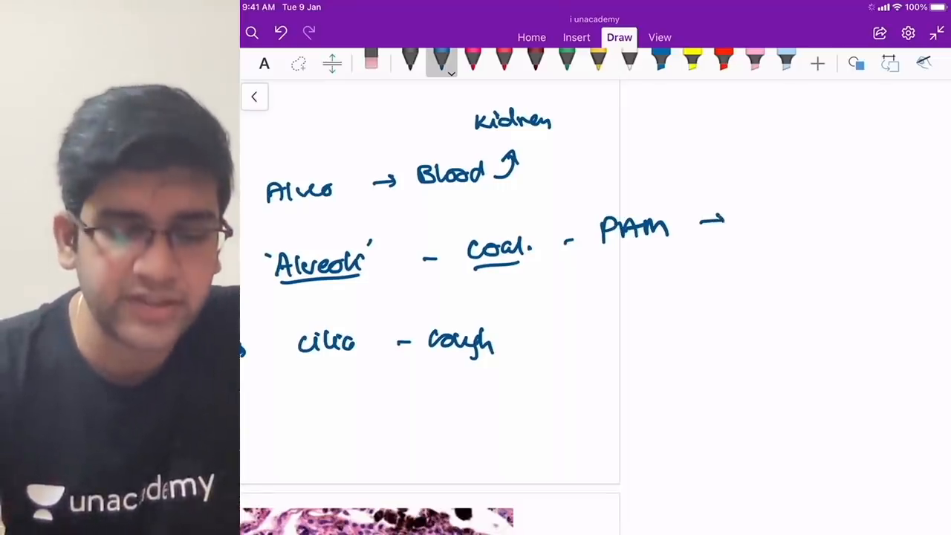
pyautogui.moveTo(750, 216); pyautogui.dragTo(810, 208)
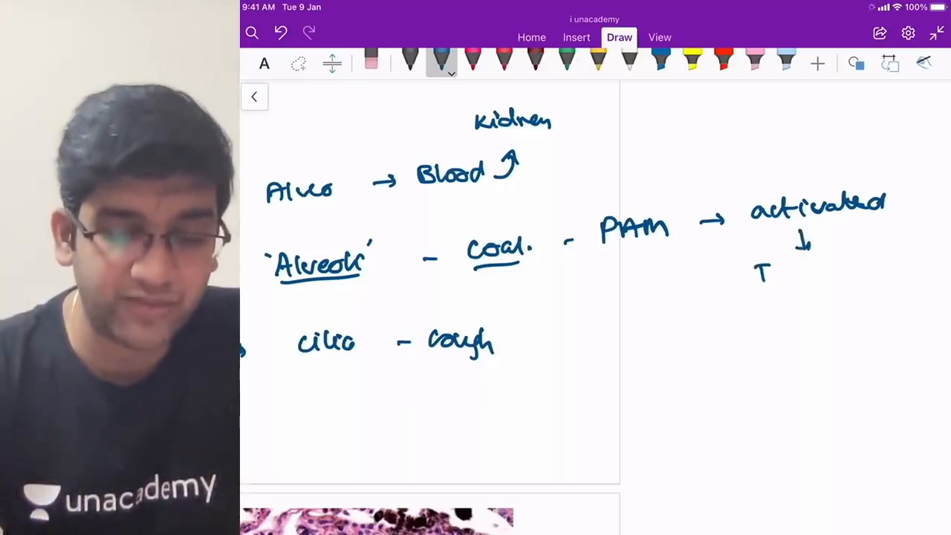
pyautogui.moveTo(758, 270); pyautogui.dragTo(821, 275)
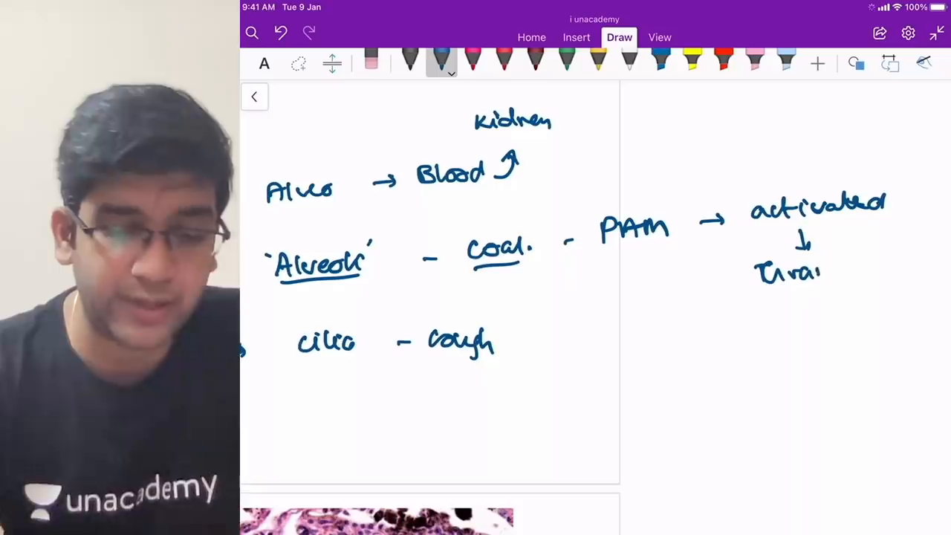
pyautogui.moveTo(817, 267); pyautogui.dragTo(898, 268)
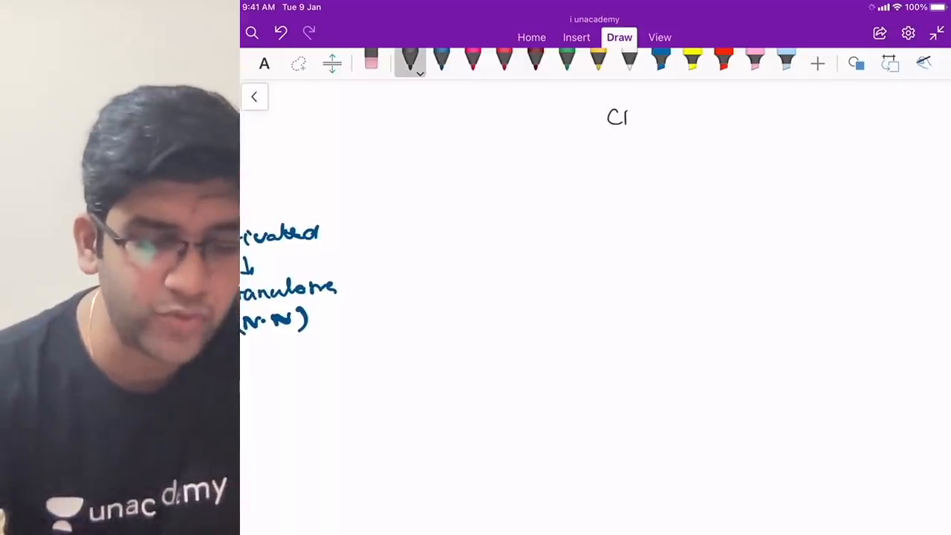
# - Write the underlined COAL heading with two branch arrows and label the left Anthracotic, coal mining
pyautogui.moveTo(627, 116); pyautogui.dragTo(657, 118)
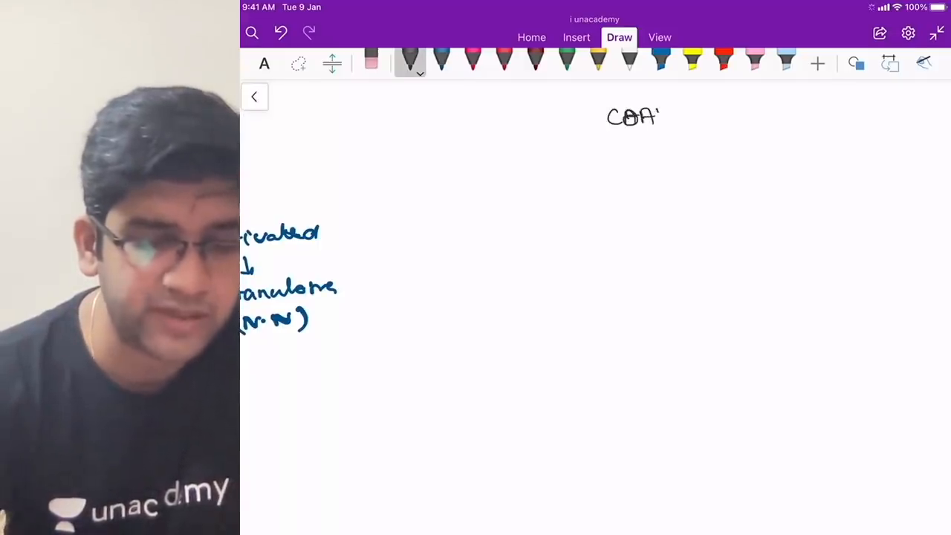
pyautogui.moveTo(642, 118)
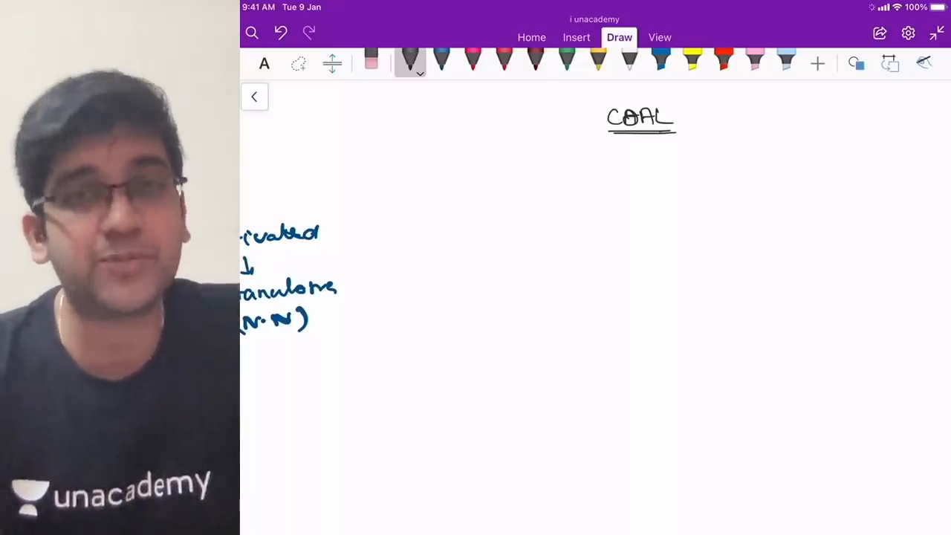
pyautogui.moveTo(572, 136); pyautogui.dragTo(531, 193)
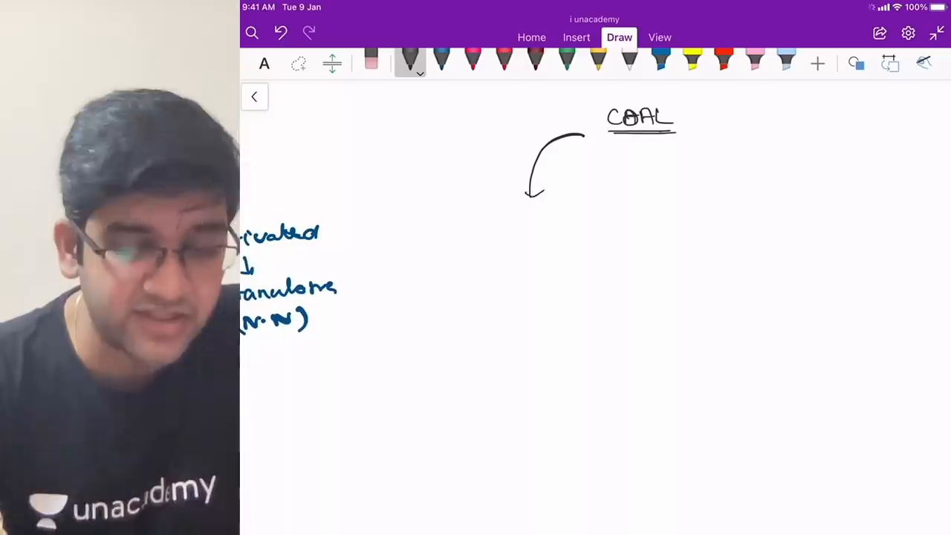
pyautogui.moveTo(716, 122); pyautogui.dragTo(787, 181)
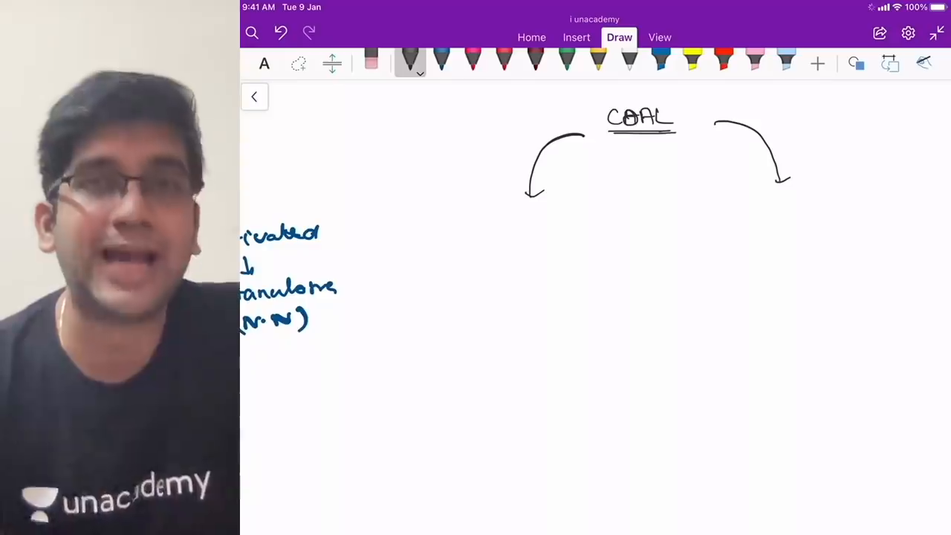
pyautogui.moveTo(462, 235); pyautogui.dragTo(462, 253)
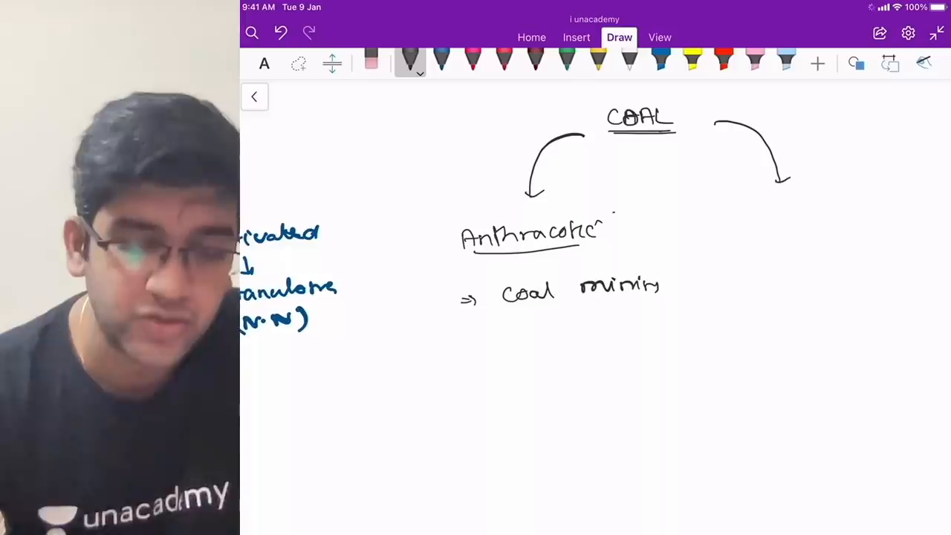
# - Label the right branch Bituminous with firewood cooking and lung Ca, and add CWP under anthracotic
pyautogui.write('Bituminous')
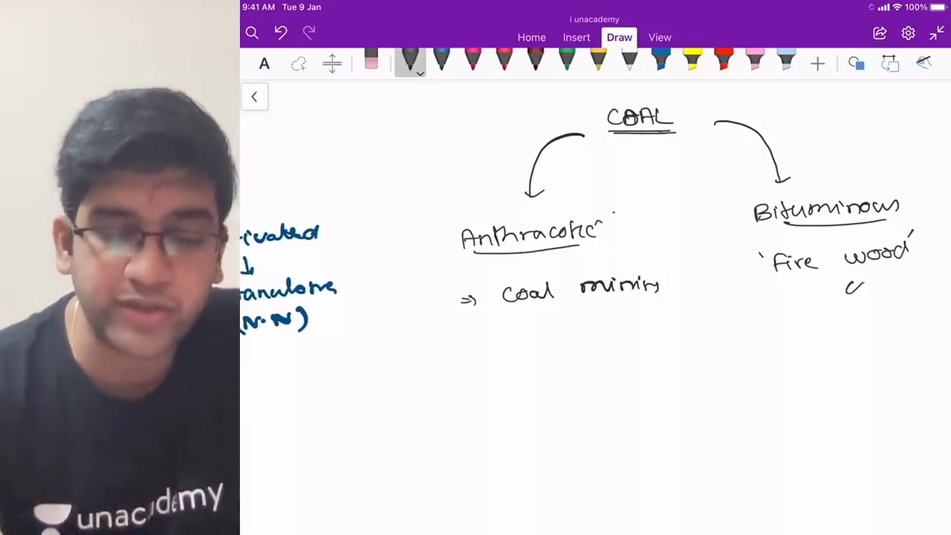
pyautogui.write('cookir')
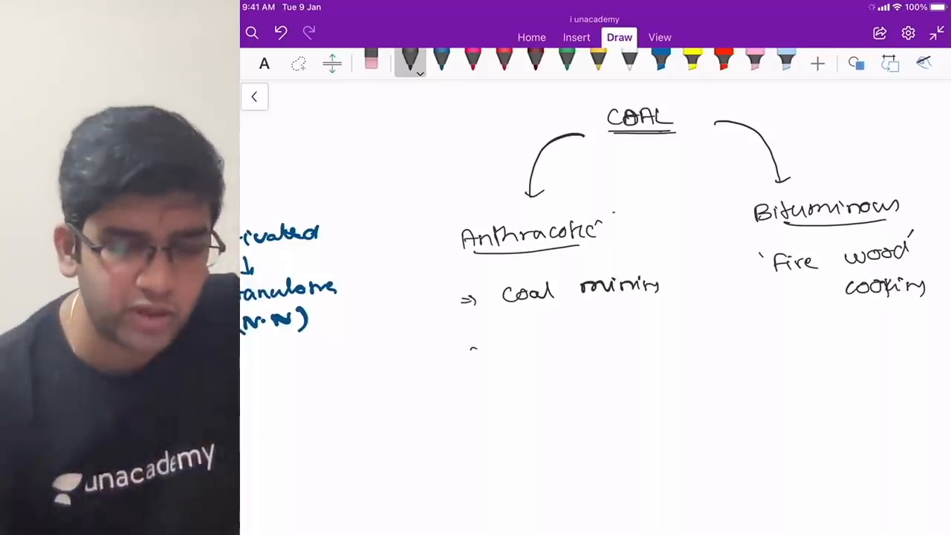
pyautogui.moveTo(468, 345); pyautogui.dragTo(552, 349)
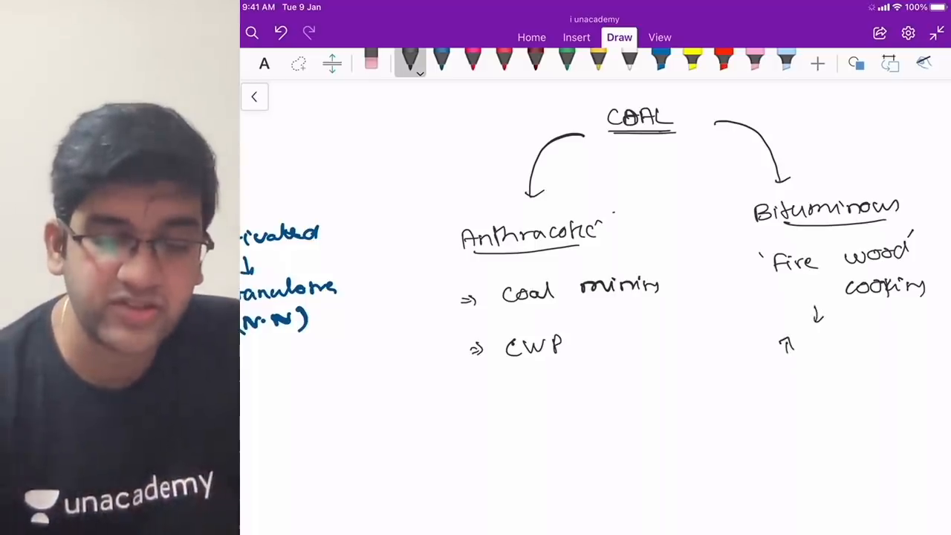
pyautogui.moveTo(805, 344); pyautogui.dragTo(844, 345)
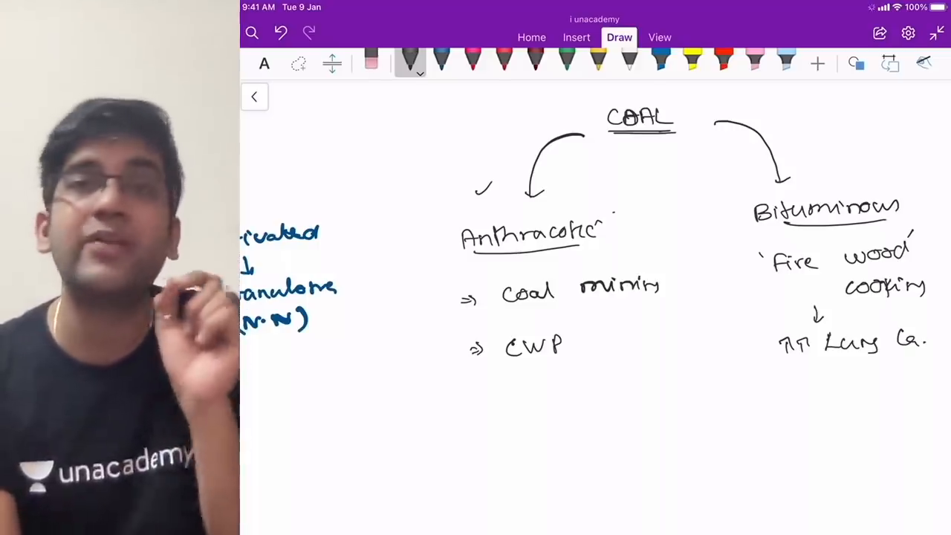
# - Add a 'No S' point under CWP in the anthracotic branch
pyautogui.moveTo(468, 394); pyautogui.dragTo(490, 394)
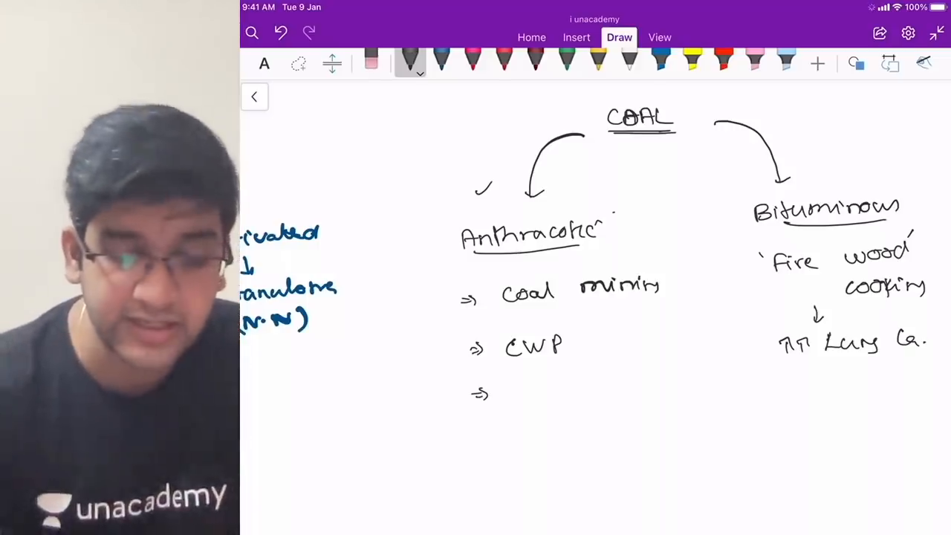
pyautogui.write('No S')
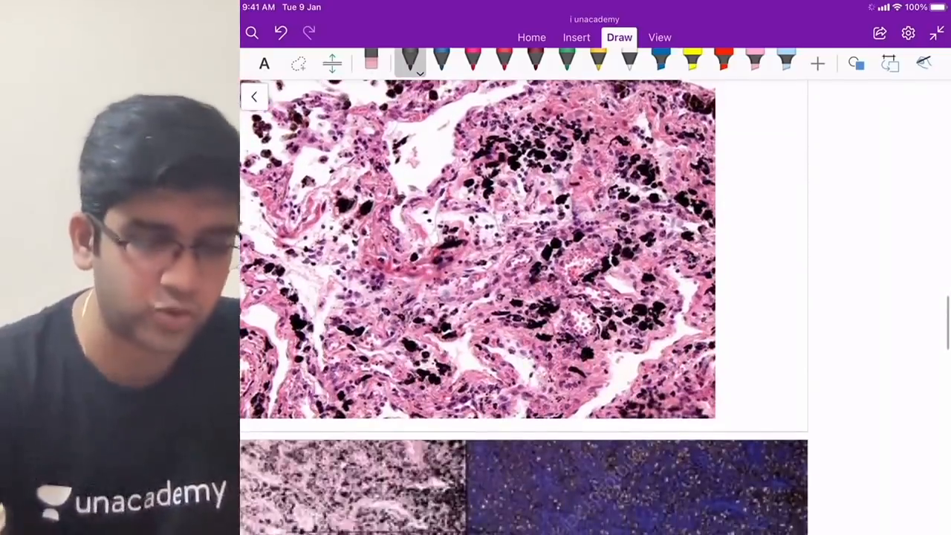
# - Label the micrograph pigment BLACK and write Anthracosis → Asym. beside it
pyautogui.moveTo(713, 157); pyautogui.dragTo(750, 155)
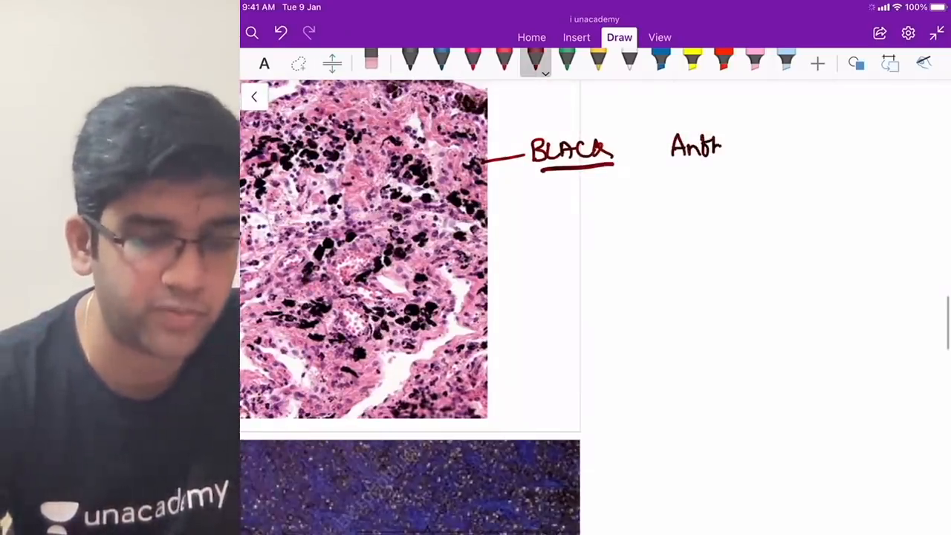
pyautogui.write('racosu')
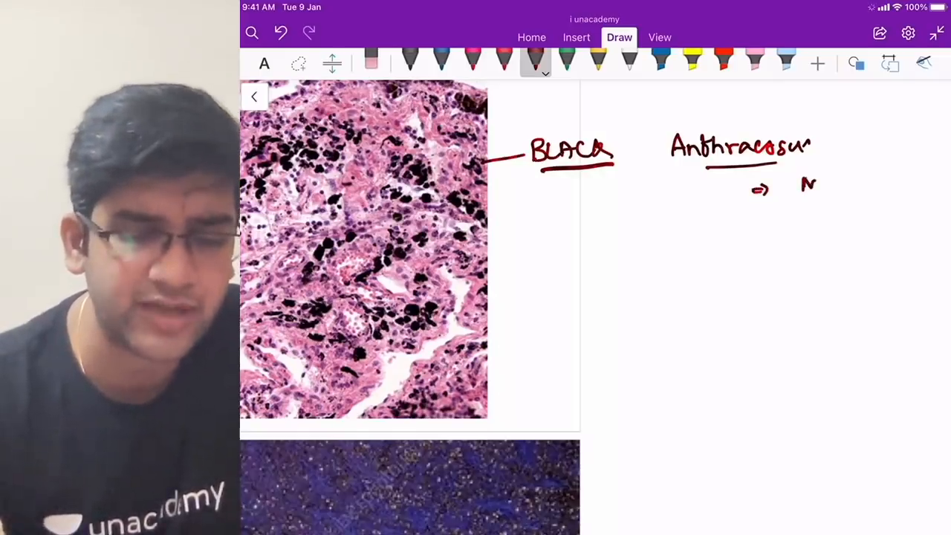
pyautogui.write('Asym.')
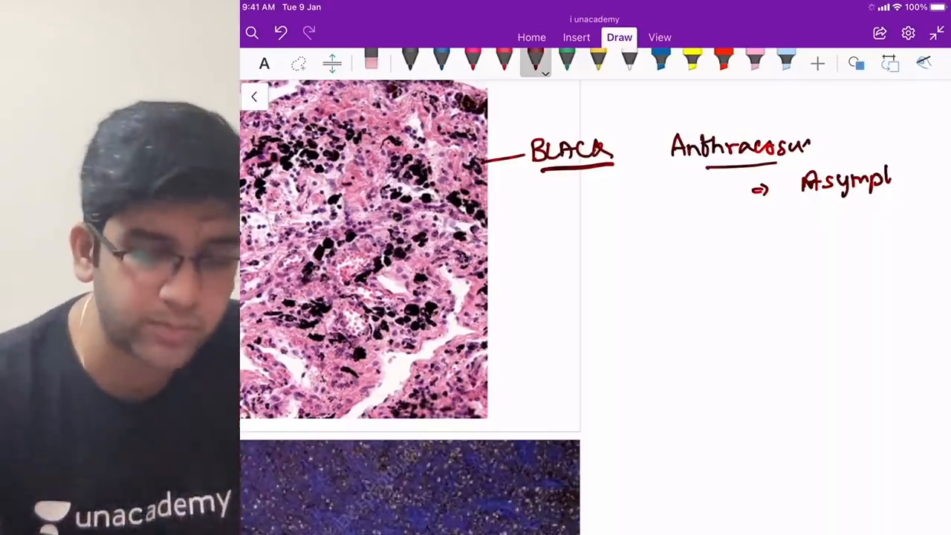
# - Add underlined Simple CWP with altered lung, ⇒ Reversible and tiny nodules
pyautogui.moveTo(713, 200); pyautogui.dragTo(698, 260)
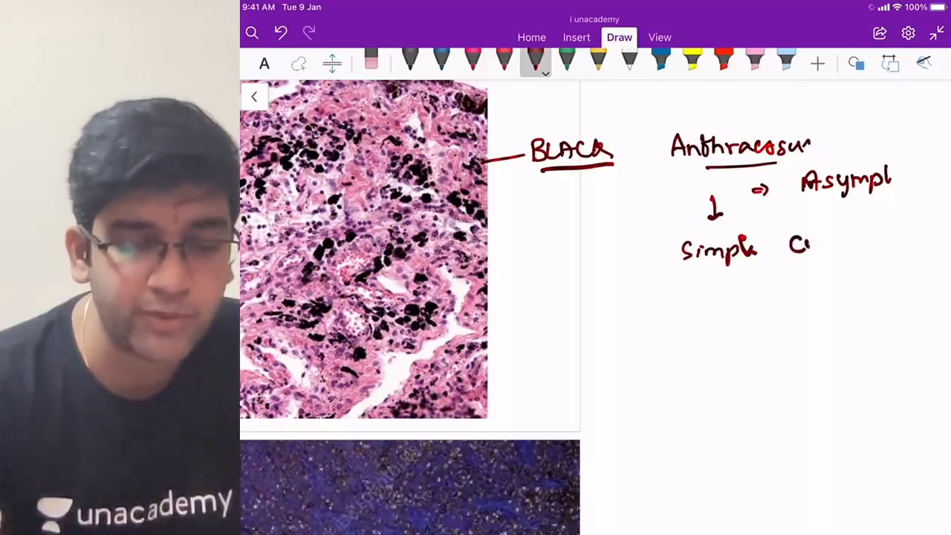
pyautogui.moveTo(787, 238); pyautogui.dragTo(840, 255)
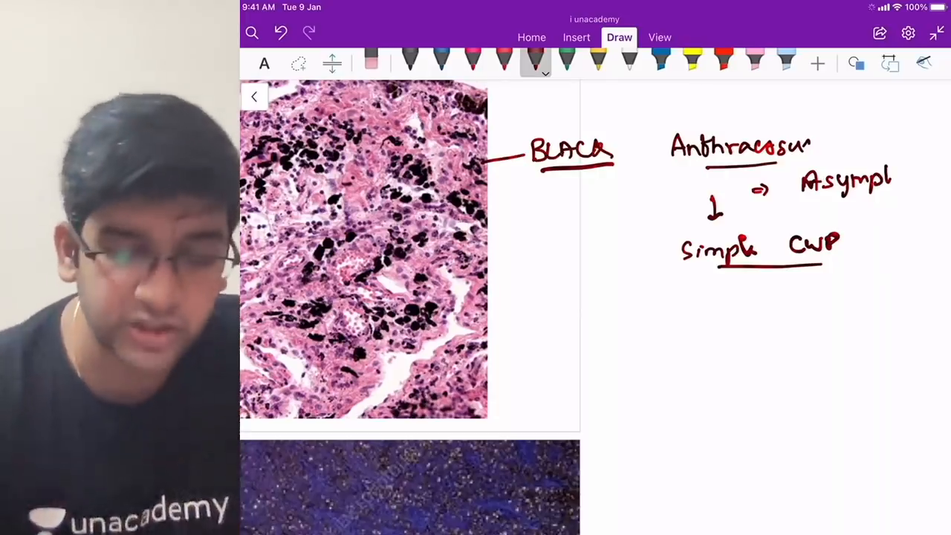
pyautogui.moveTo(721, 294); pyautogui.dragTo(799, 294)
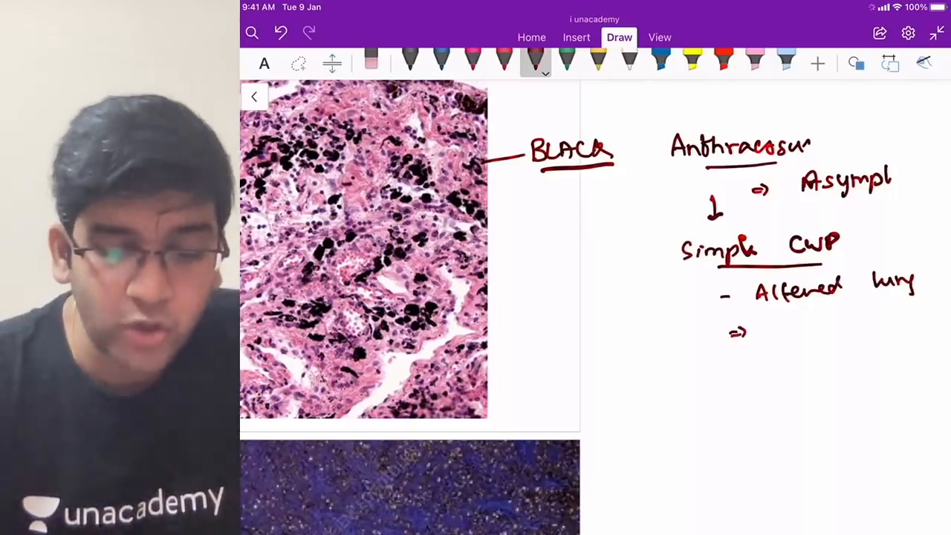
pyautogui.moveTo(772, 327); pyautogui.dragTo(839, 330)
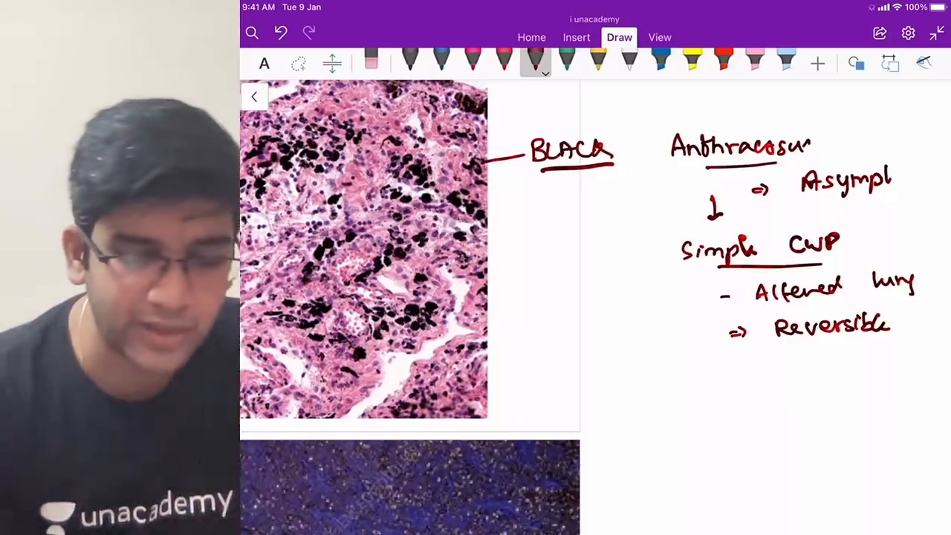
pyautogui.moveTo(621, 312); pyautogui.dragTo(639, 289)
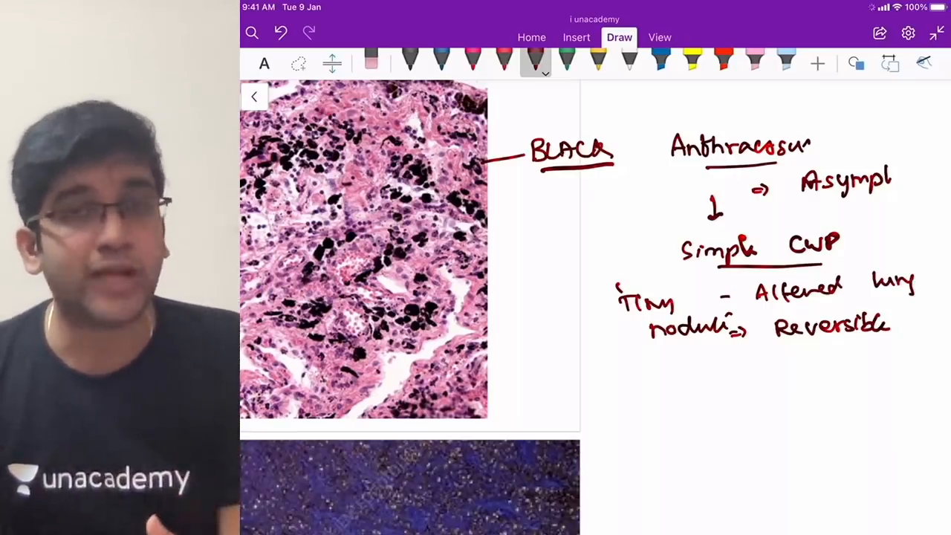
# - Add Complicated CWP with fibrosis and write Irreversible beneath it
pyautogui.scroll(3)
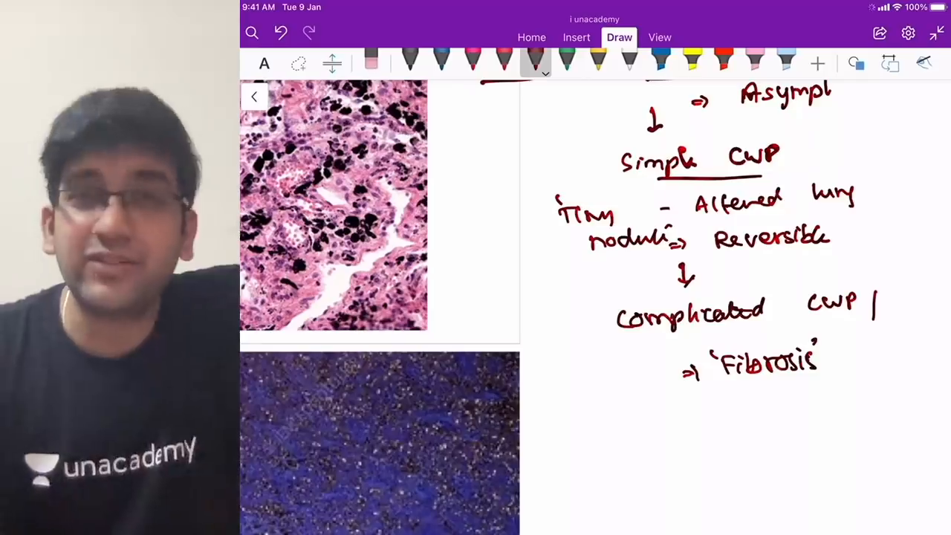
pyautogui.moveTo(691, 409); pyautogui.dragTo(743, 408)
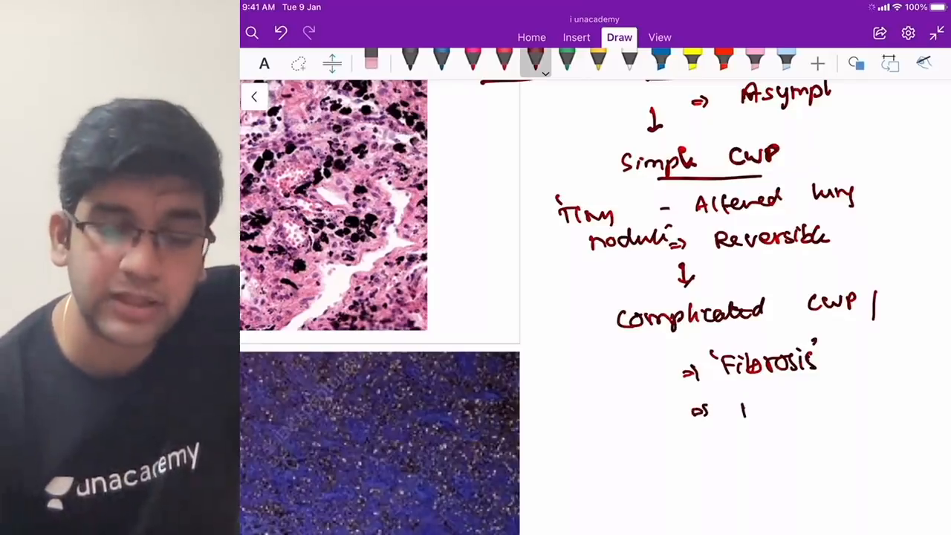
pyautogui.write('Irrev')
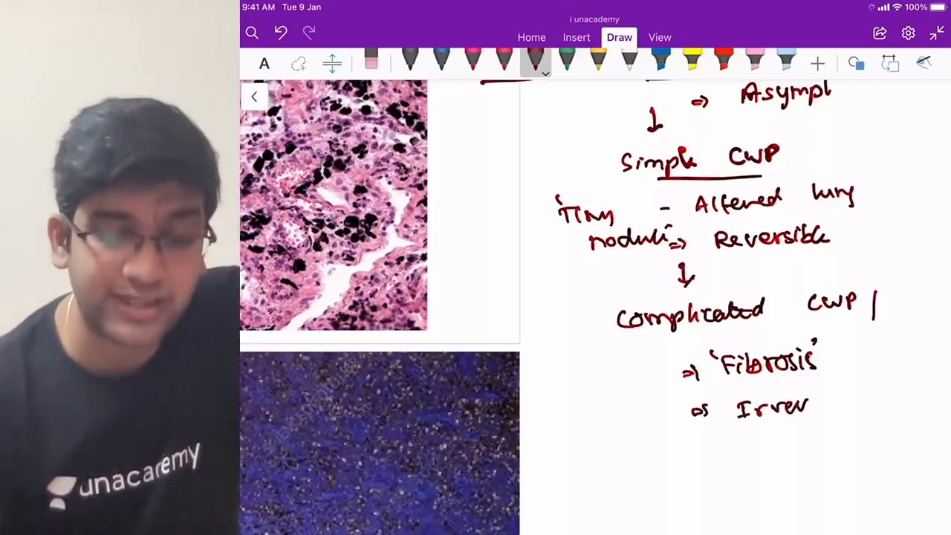
pyautogui.moveTo(805, 407); pyautogui.dragTo(865, 401)
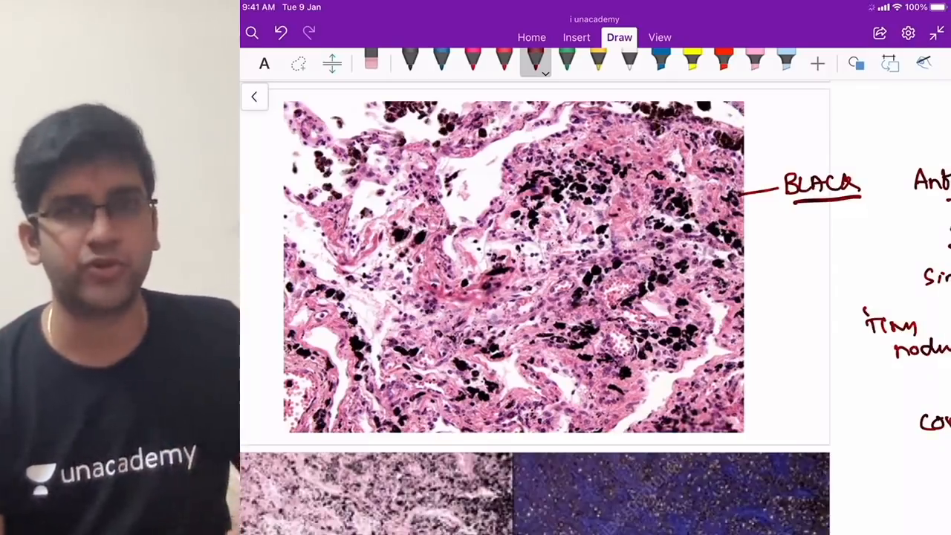
# - Handwrite an underlined 'Silicosis' heading at the left edge of the micrograph pair
pyautogui.scroll(-3)
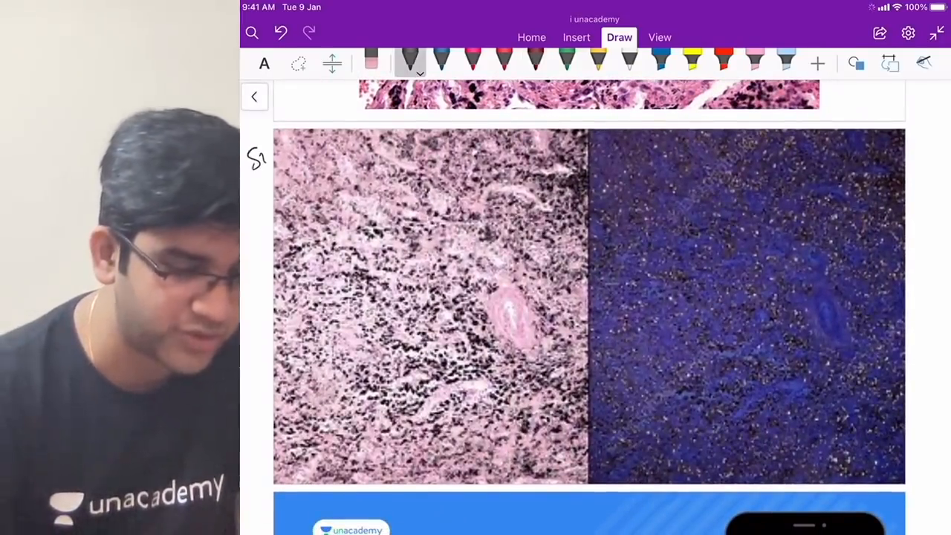
pyautogui.moveTo(253, 156); pyautogui.dragTo(320, 142)
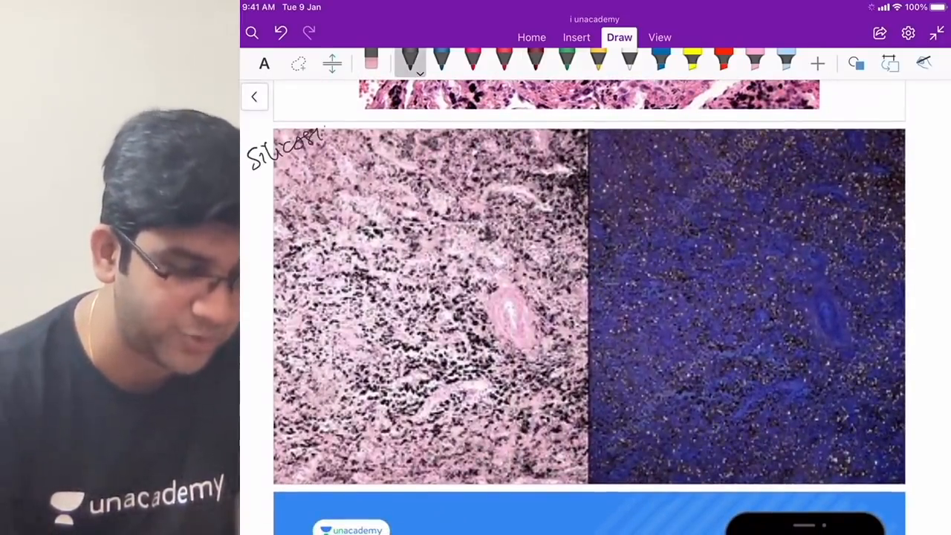
pyautogui.moveTo(327, 130); pyautogui.dragTo(252, 191)
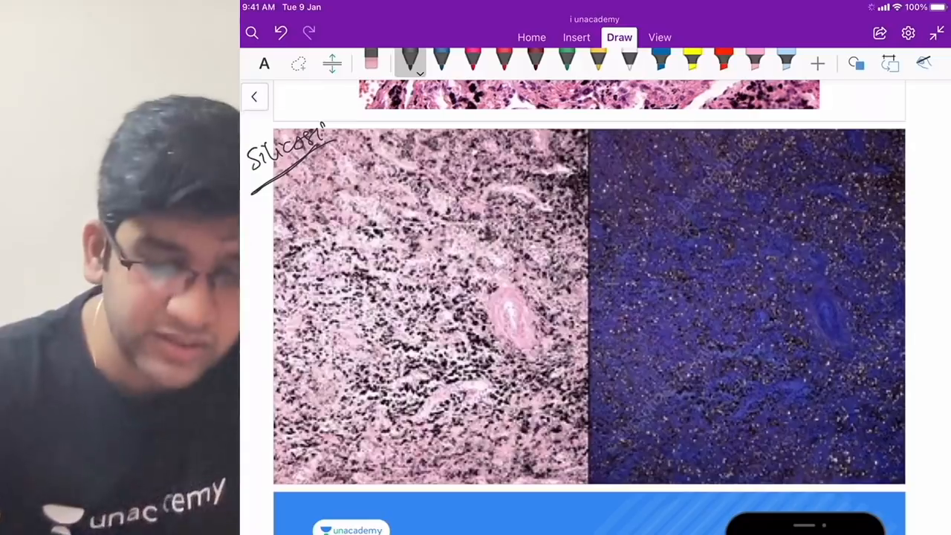
pyautogui.moveTo(844, 122); pyautogui.dragTo(879, 112)
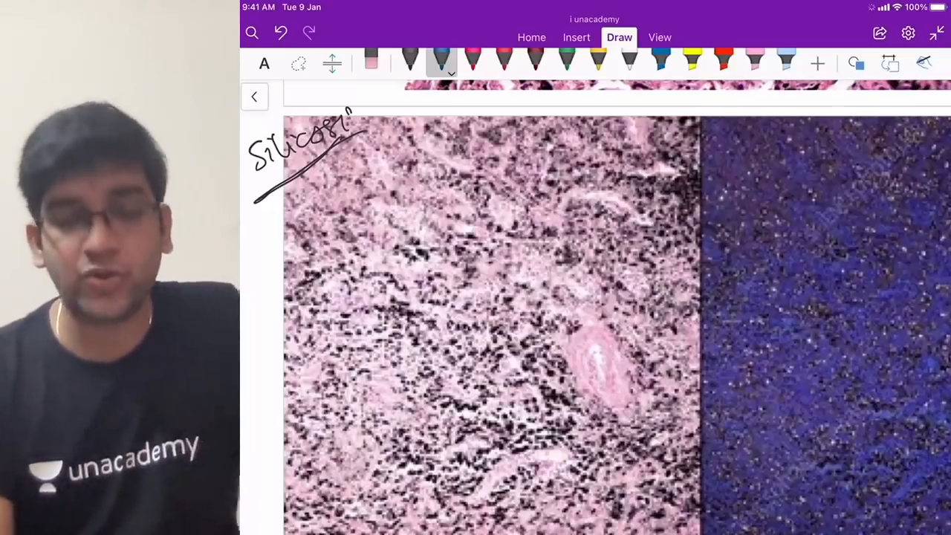
# - With a different pen, note birefringence under polarized light and an underlined 'TALC' beside the images
pyautogui.scroll(3)
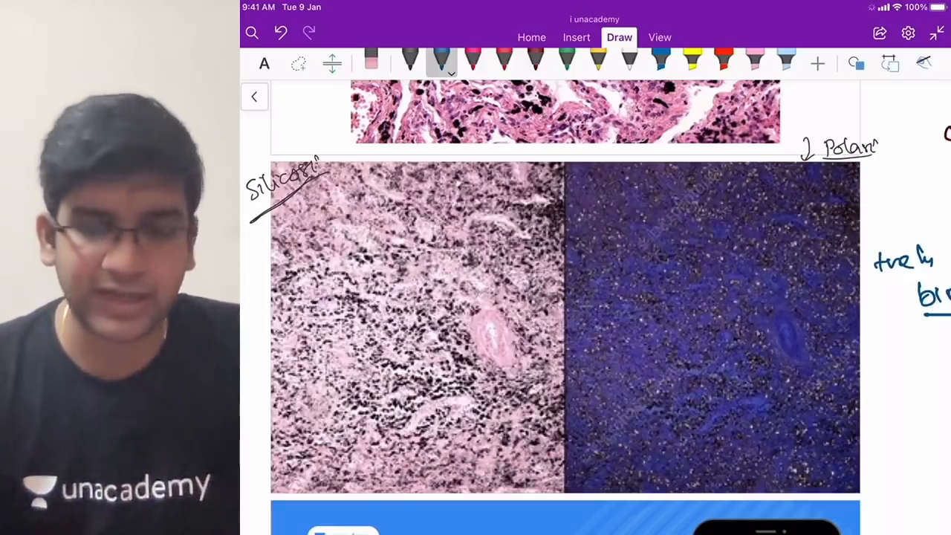
pyautogui.scroll(-3)
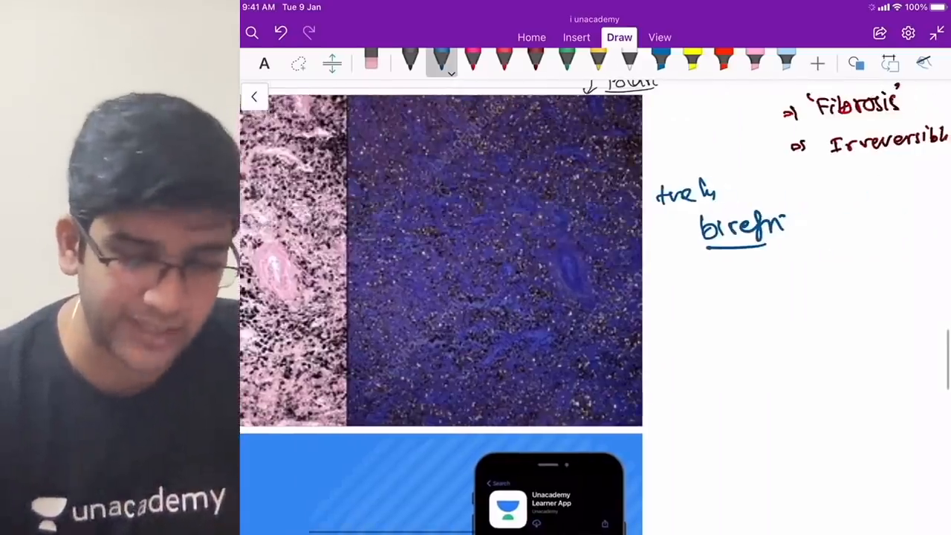
pyautogui.click(681, 303)
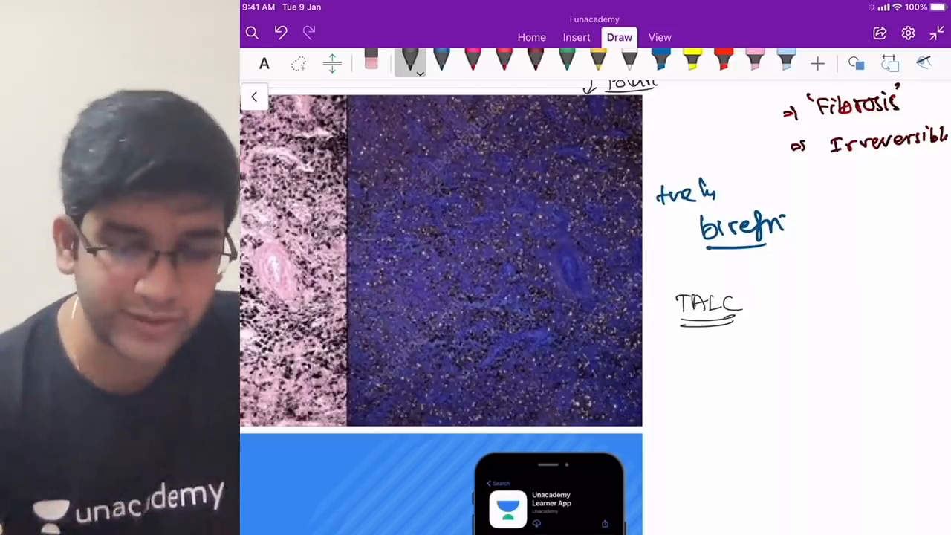
pyautogui.moveTo(773, 301); pyautogui.dragTo(820, 285)
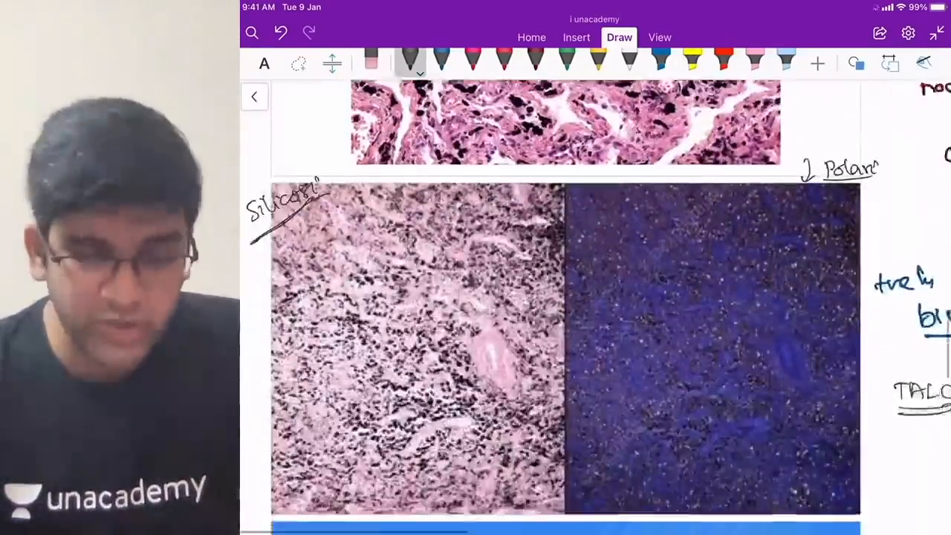
# - Scroll down to the Unacademy app and channel promotional banners at the page end
pyautogui.scroll(-3)
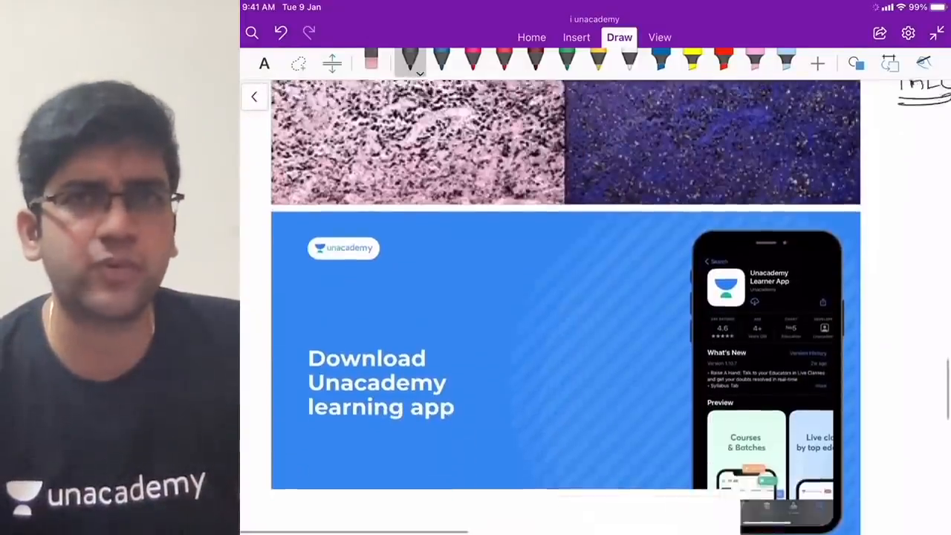
pyautogui.scroll(-3)
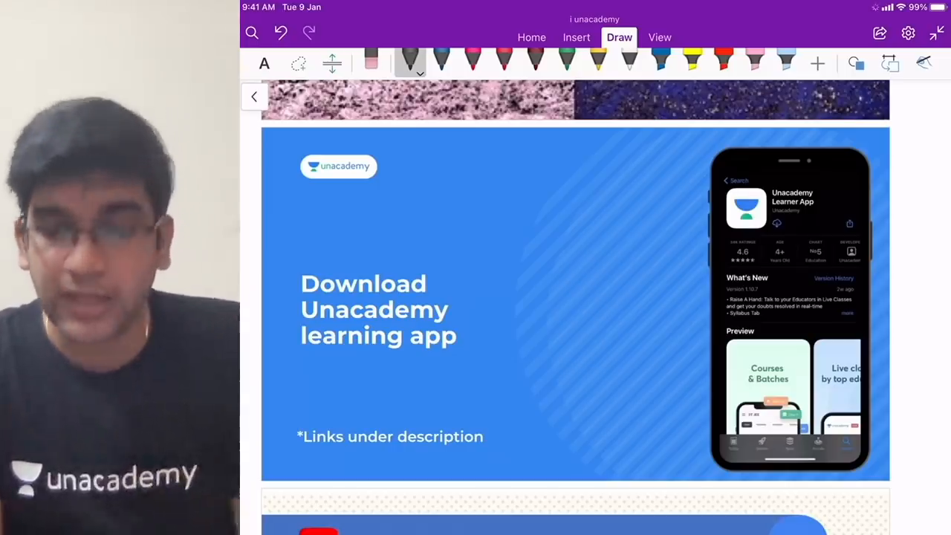
pyautogui.scroll(-3)
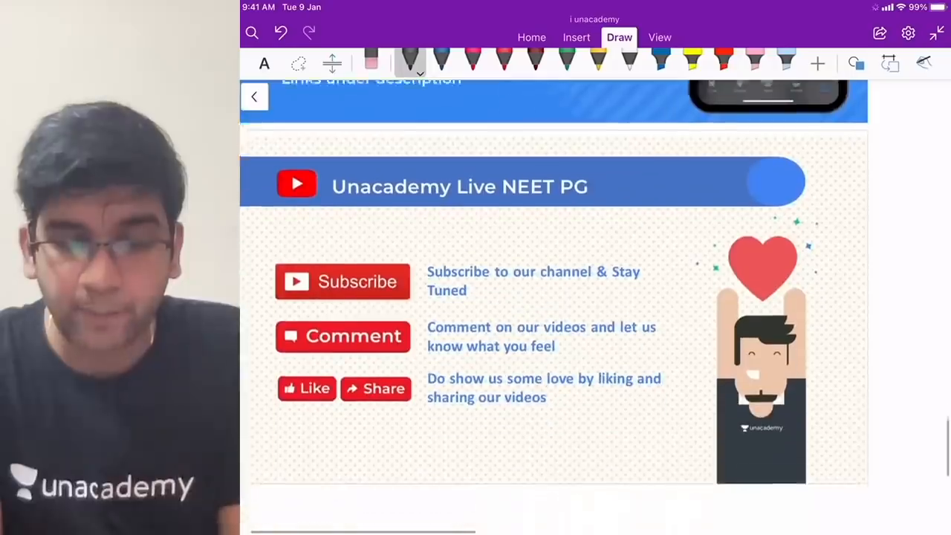